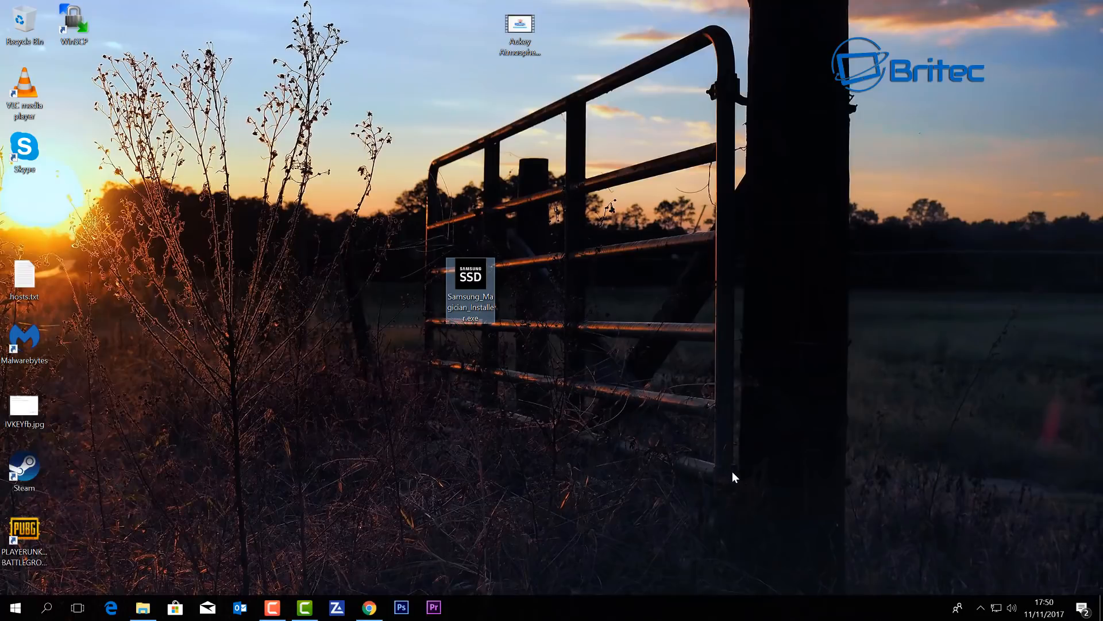
pyautogui.moveTo(701, 474)
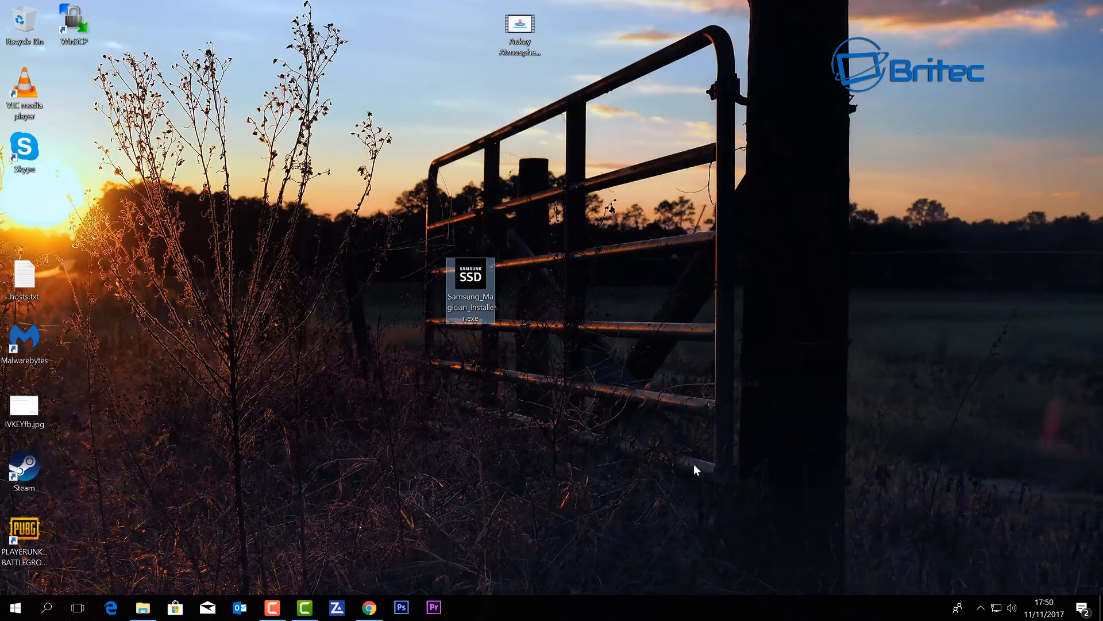
pyautogui.moveTo(625, 405)
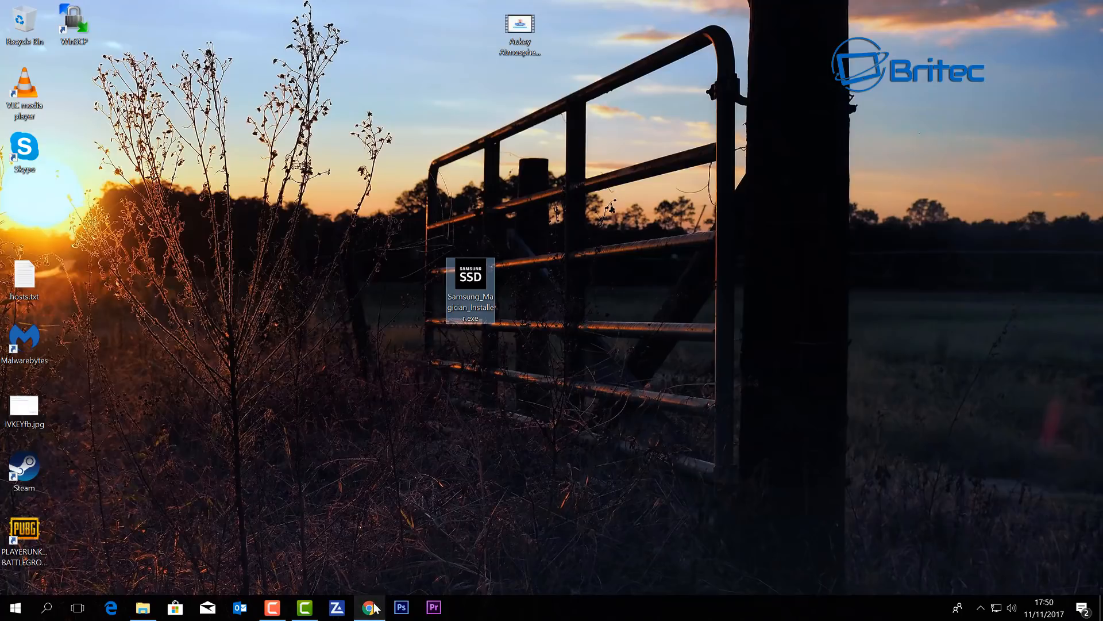
# Launch the downloaded Samsung Magician installer from the desktop and confirm English as the setup language
pyautogui.click(369, 607)
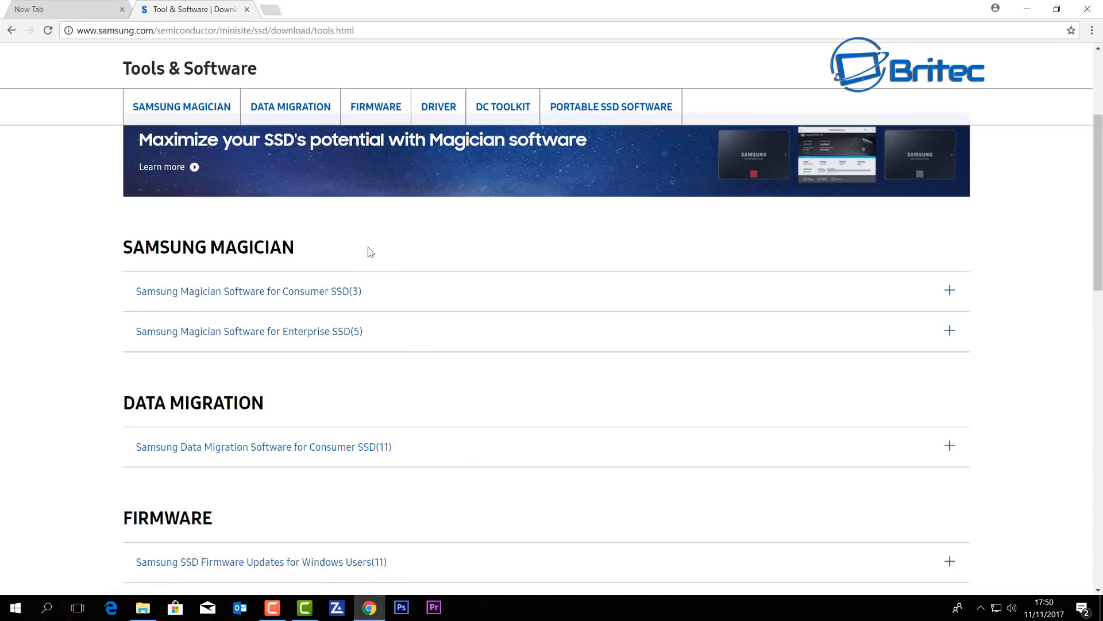
pyautogui.moveTo(317, 253)
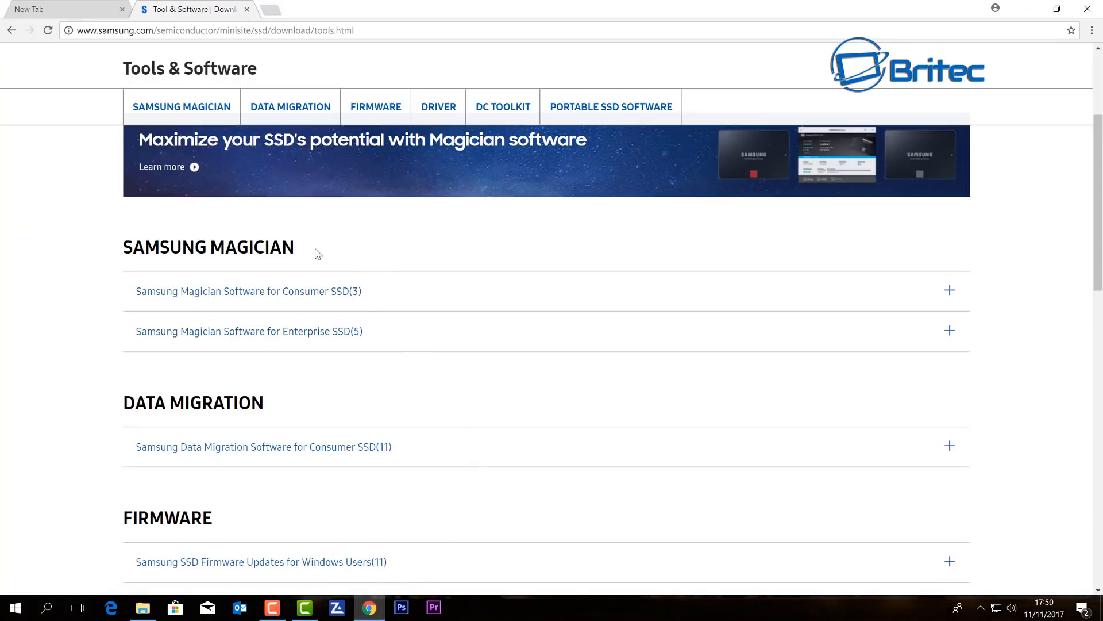
pyautogui.moveTo(322, 290)
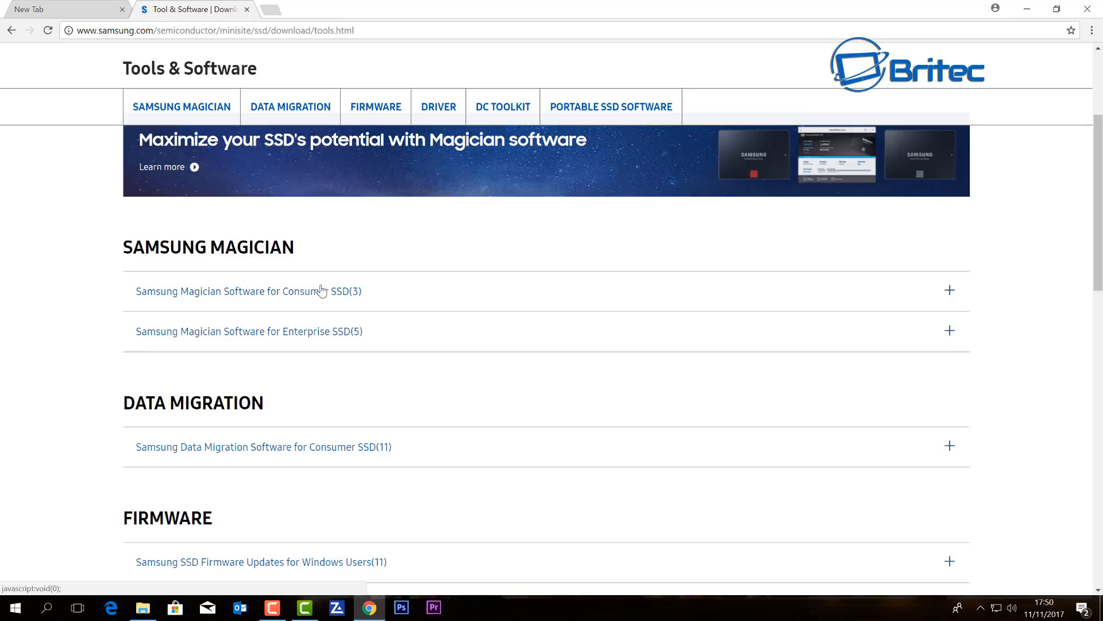
pyautogui.moveTo(883, 304)
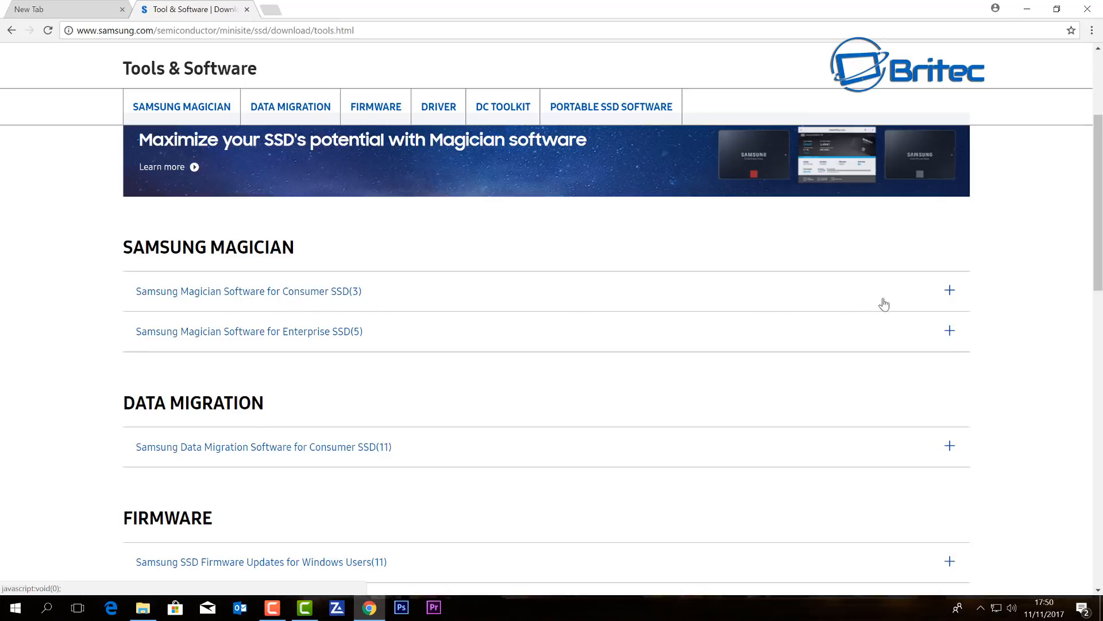
pyautogui.click(248, 290)
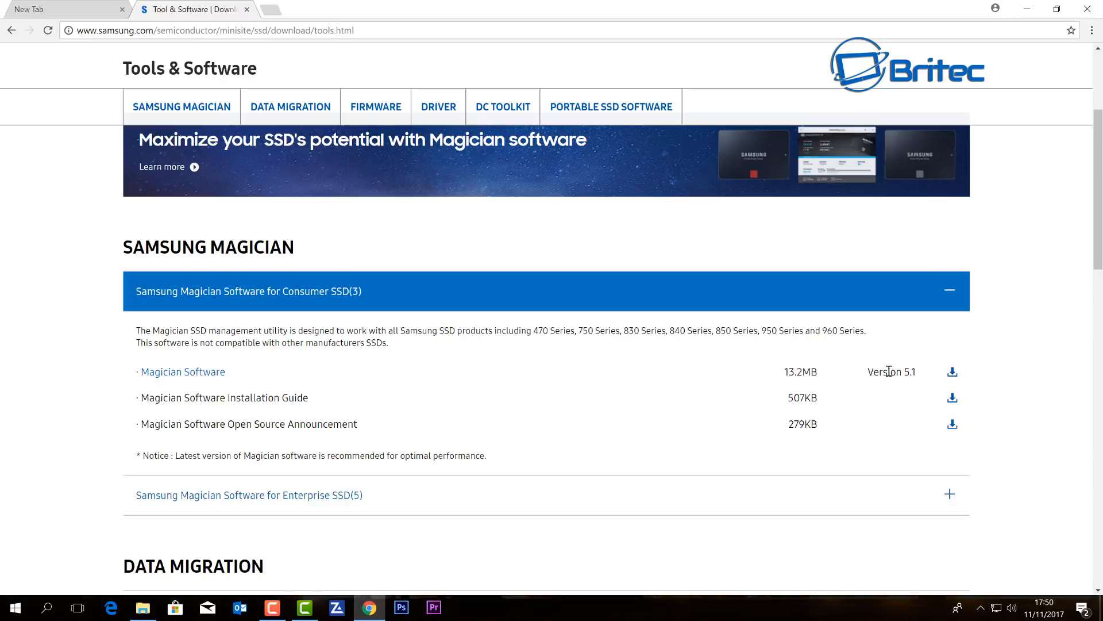
pyautogui.moveTo(531, 374)
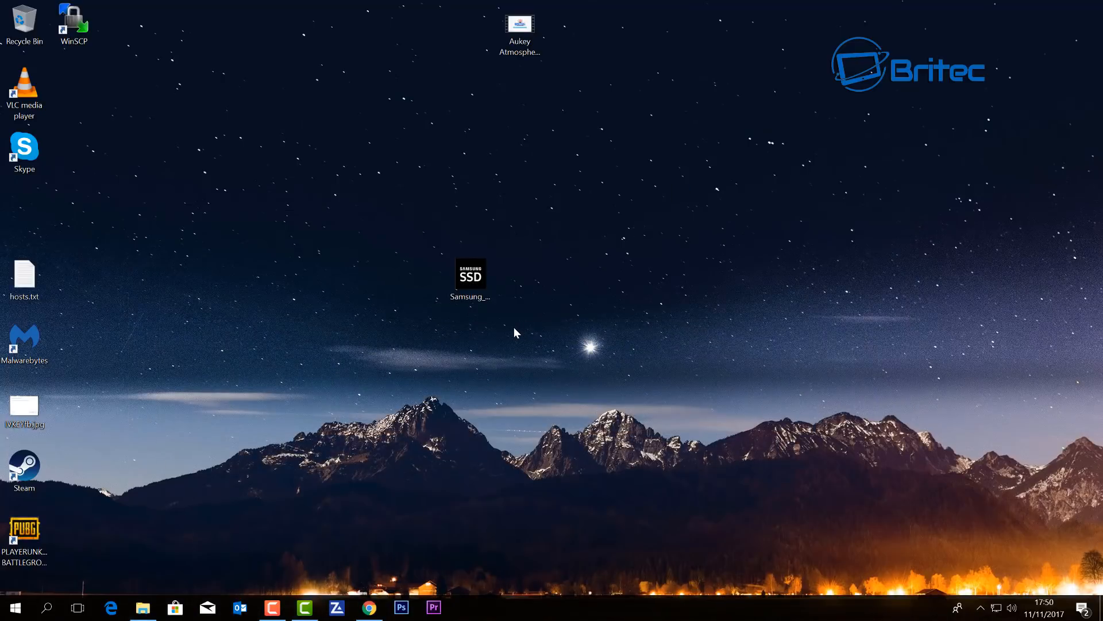
pyautogui.click(471, 278)
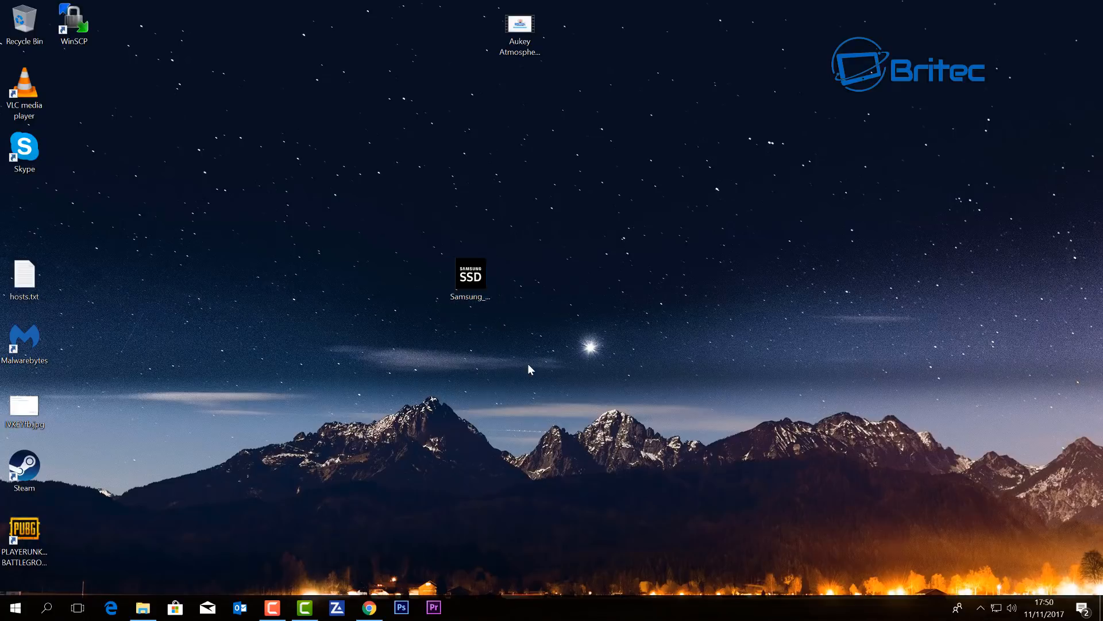
pyautogui.doubleClick(474, 276)
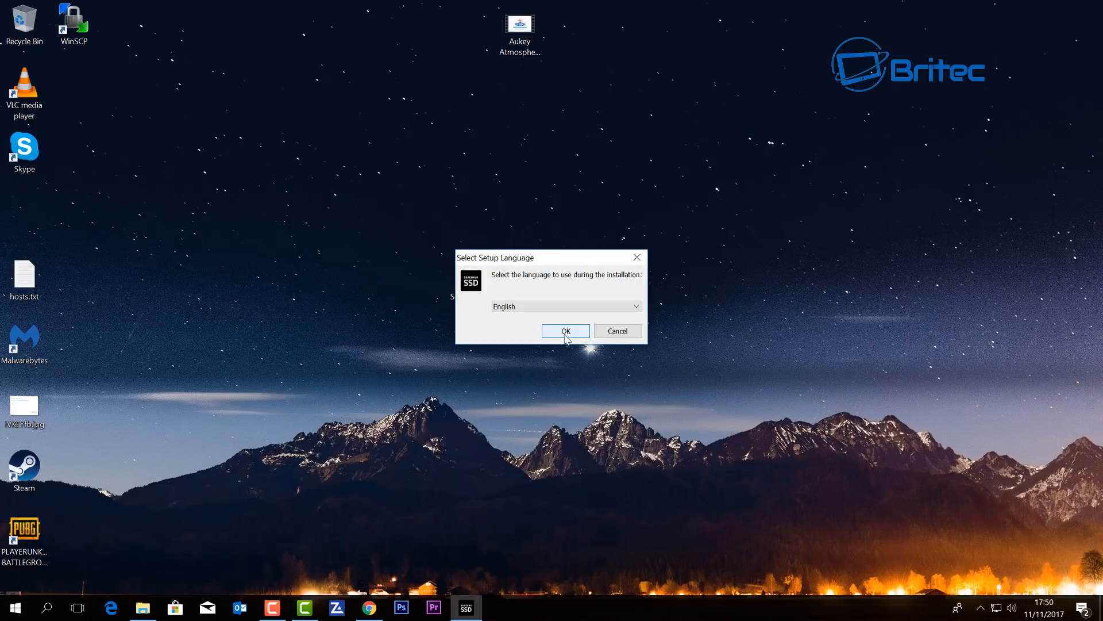
pyautogui.click(565, 331)
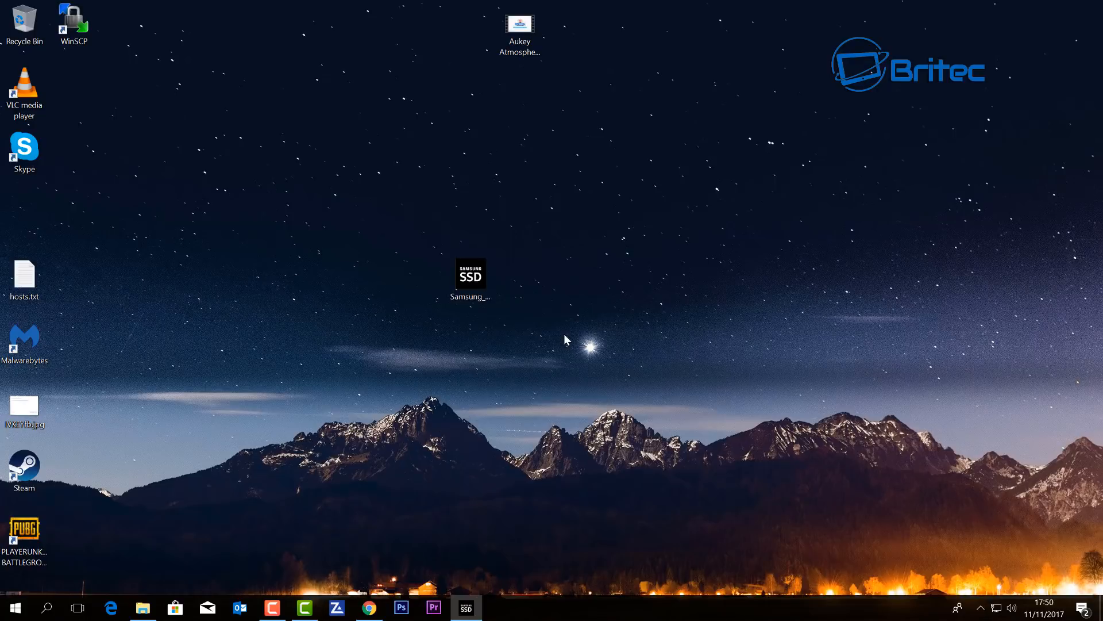
# Accept the license and privacy policy, keep the default folder and desktop icon, then finish with Magician launching
pyautogui.doubleClick(471, 279)
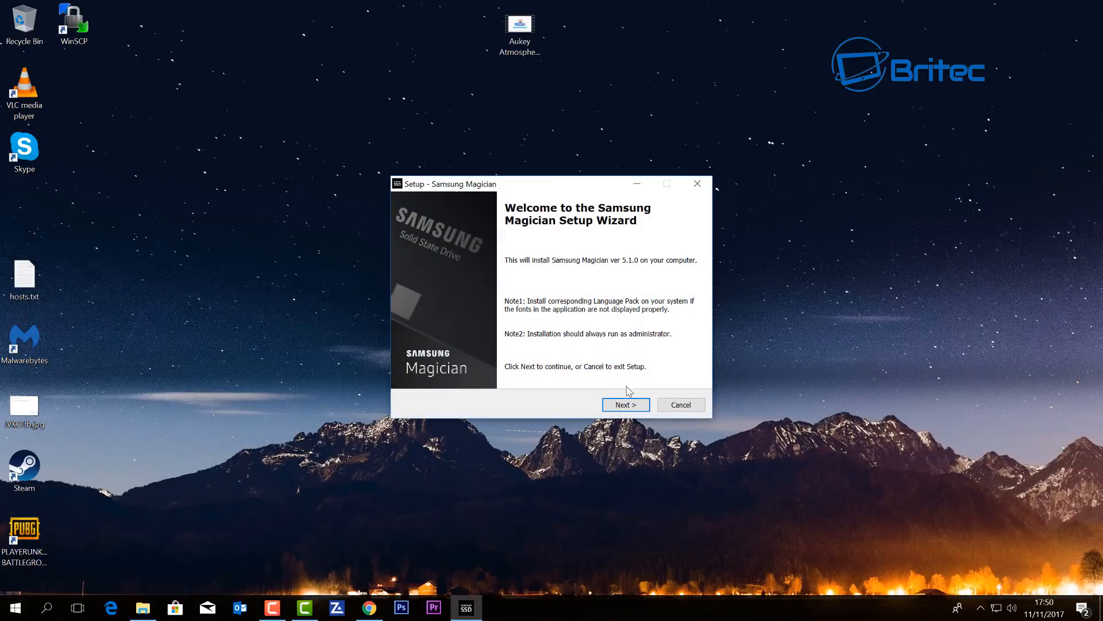
pyautogui.click(627, 404)
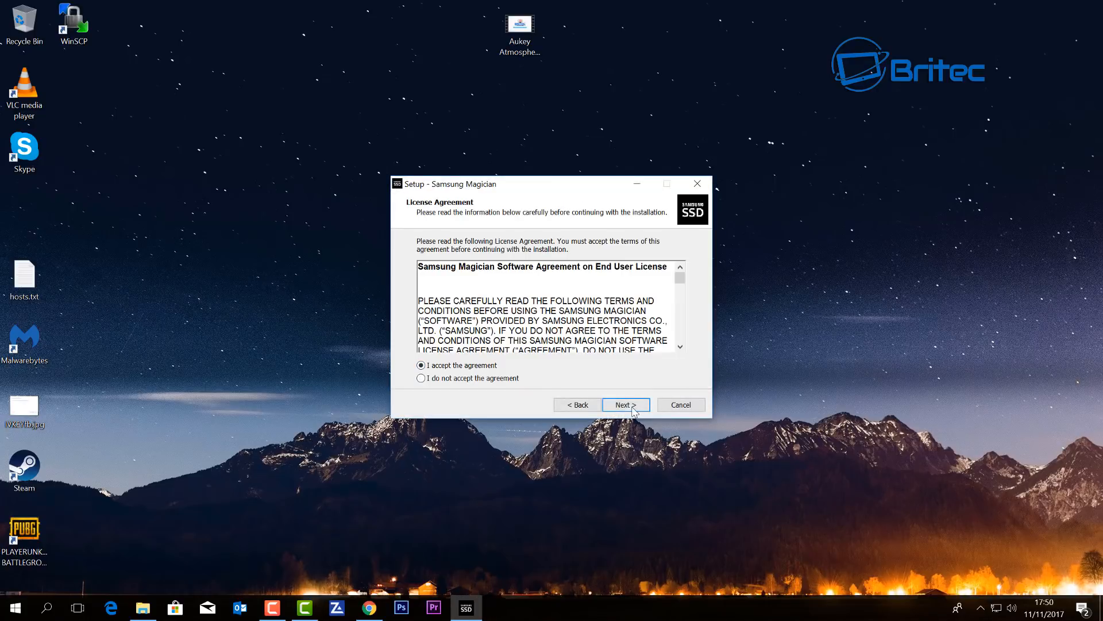
pyautogui.click(626, 404)
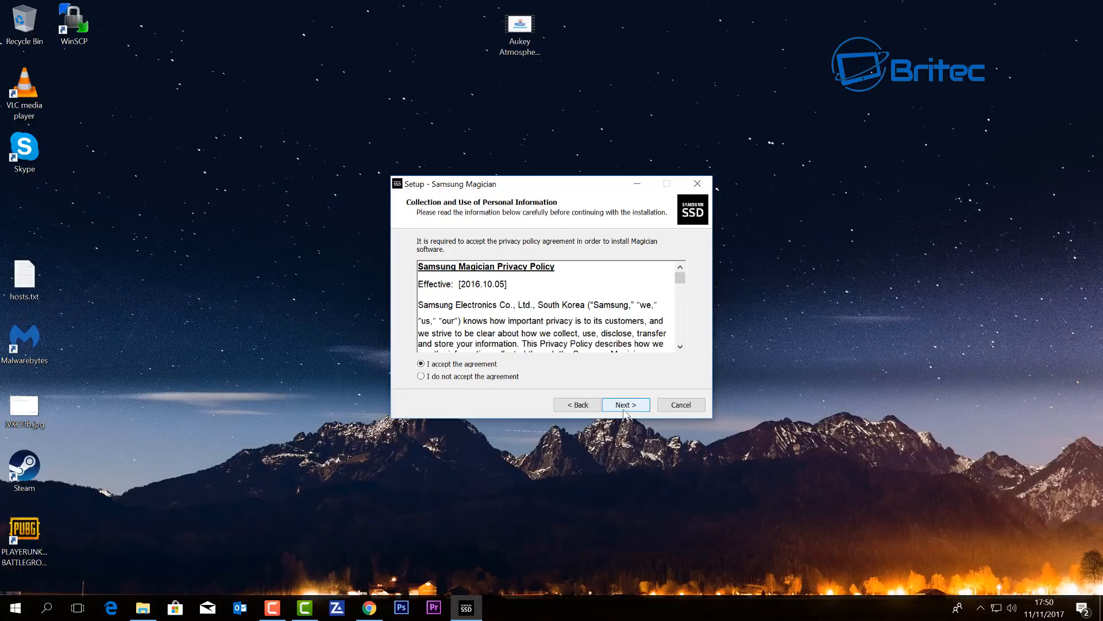
pyautogui.click(627, 405)
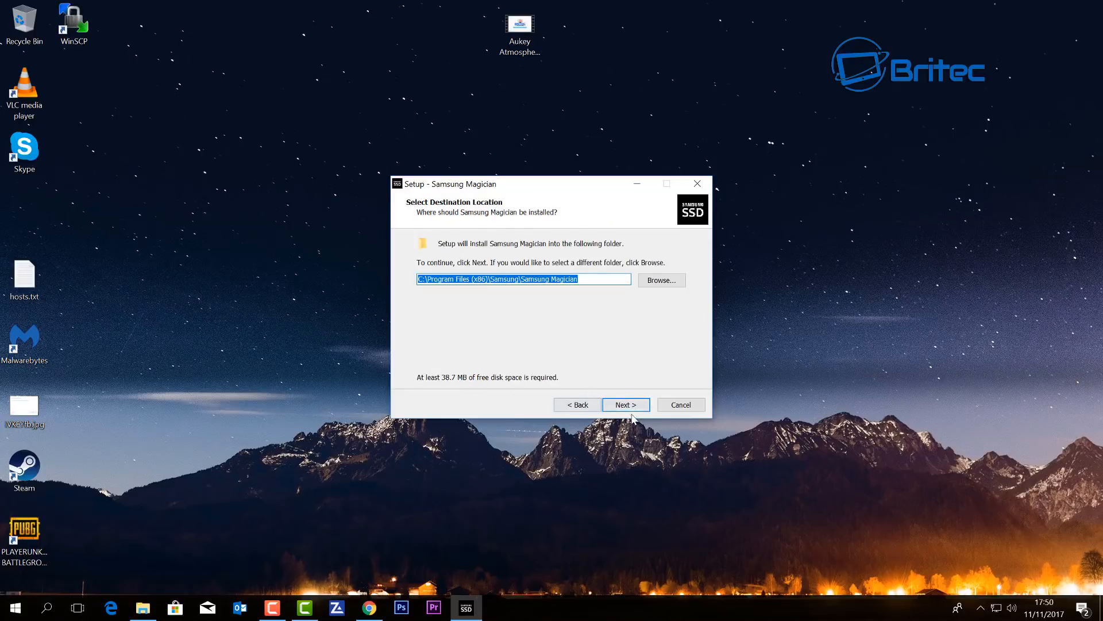
pyautogui.click(626, 404)
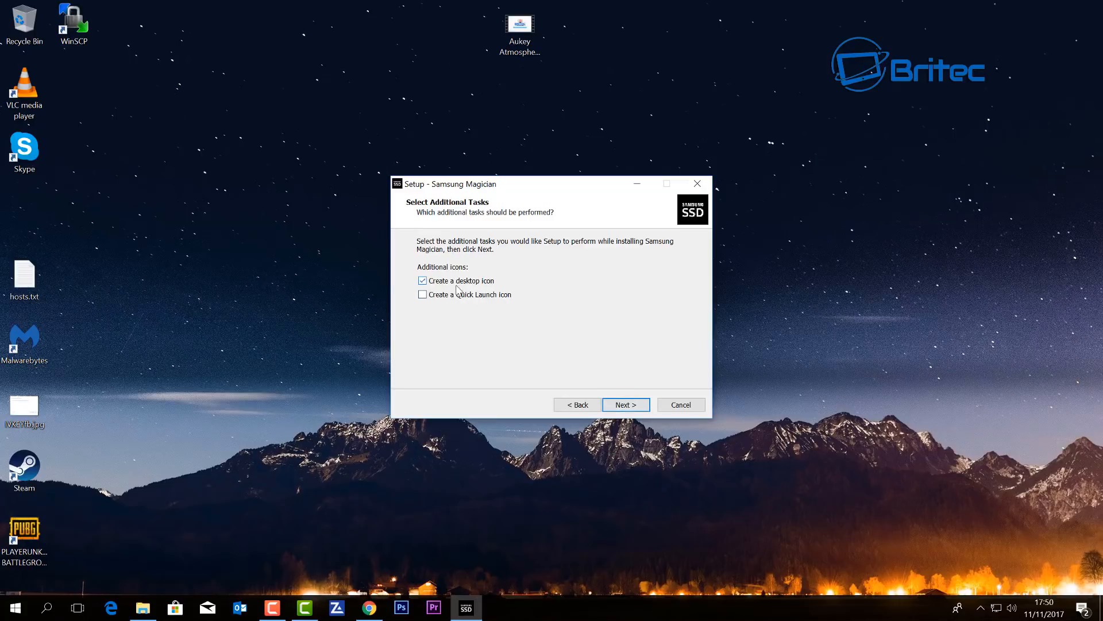
pyautogui.click(626, 405)
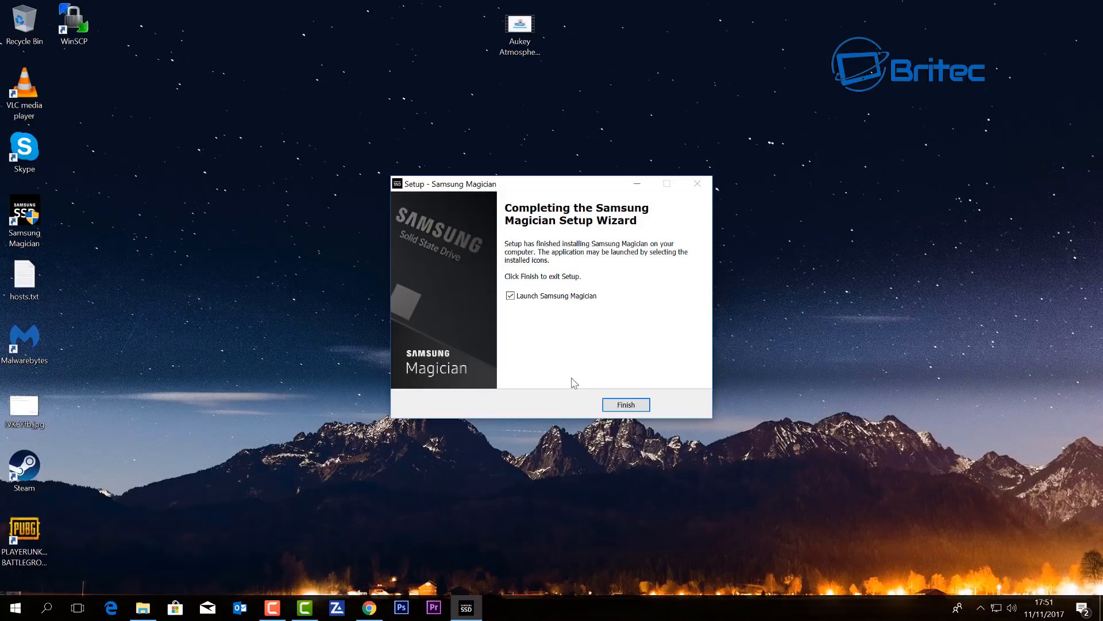
pyautogui.click(627, 404)
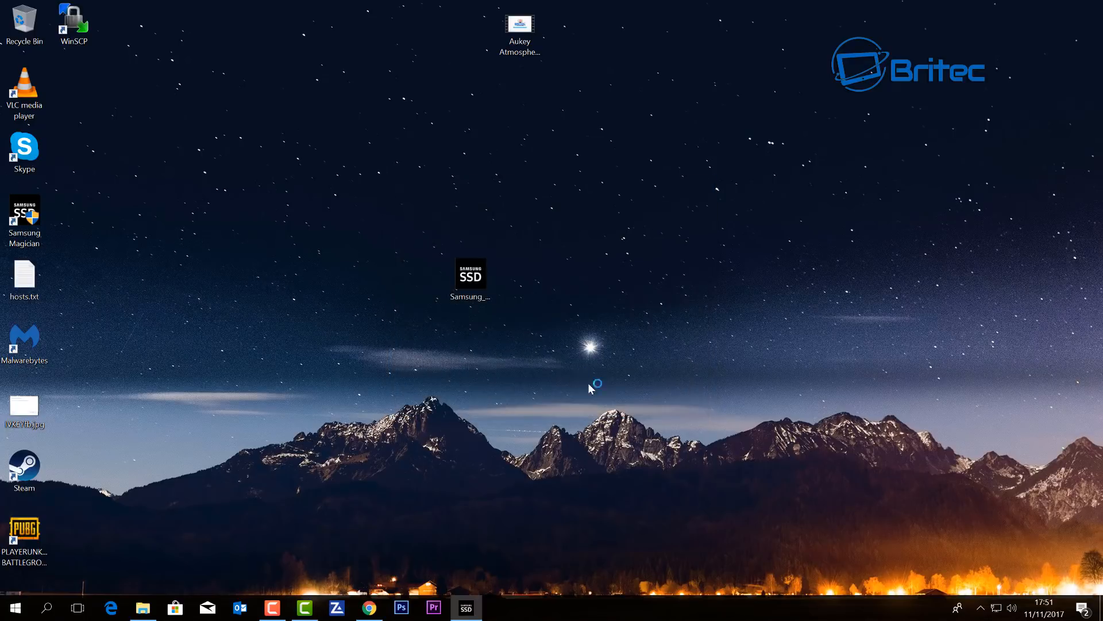
# Let Samsung Magician start up and scan for drive information on its splash screen
pyautogui.doubleClick(474, 275)
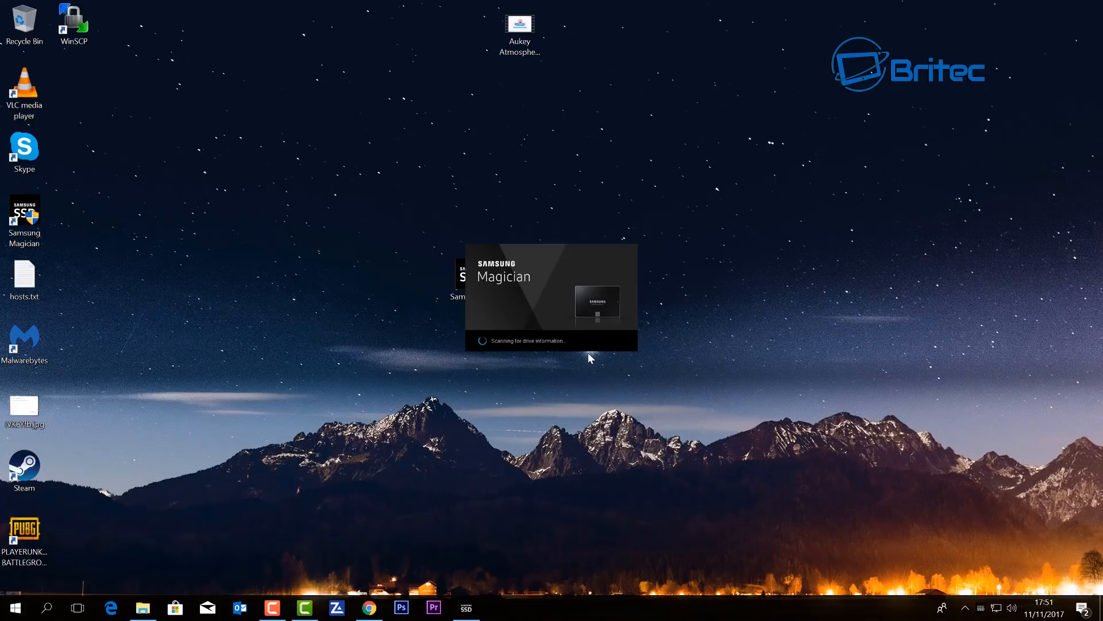
pyautogui.moveTo(544, 350)
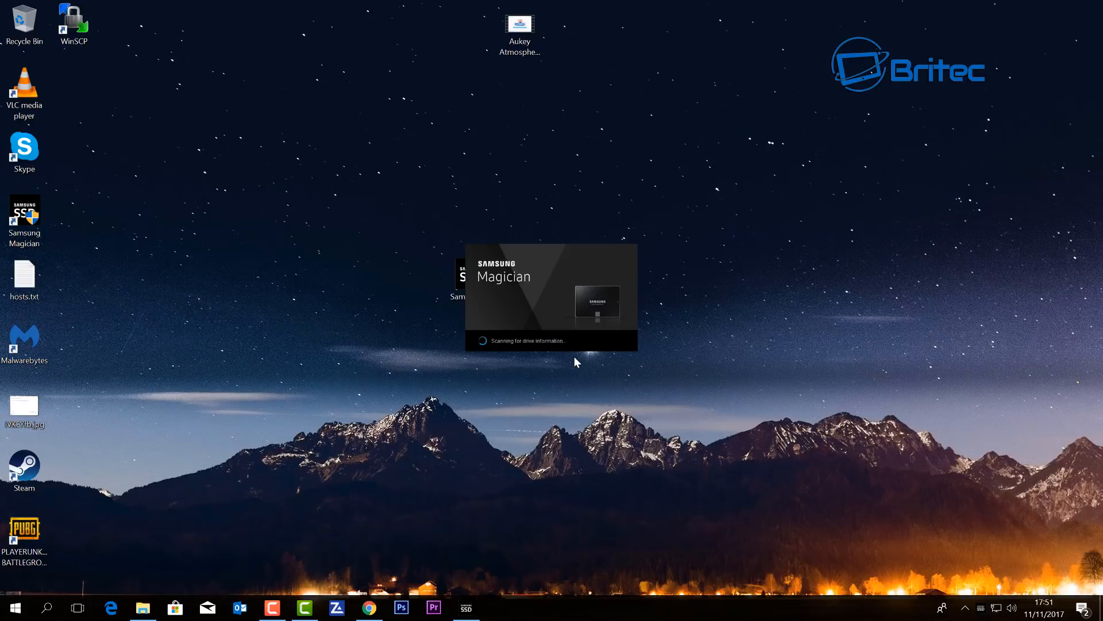
pyautogui.moveTo(556, 370)
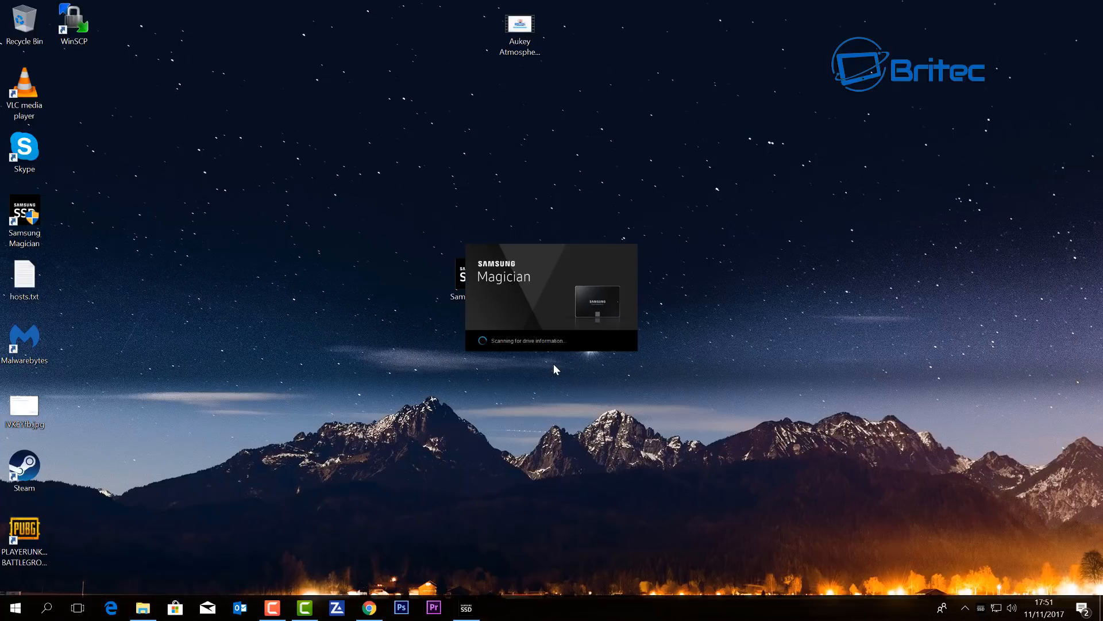
pyautogui.moveTo(554, 356)
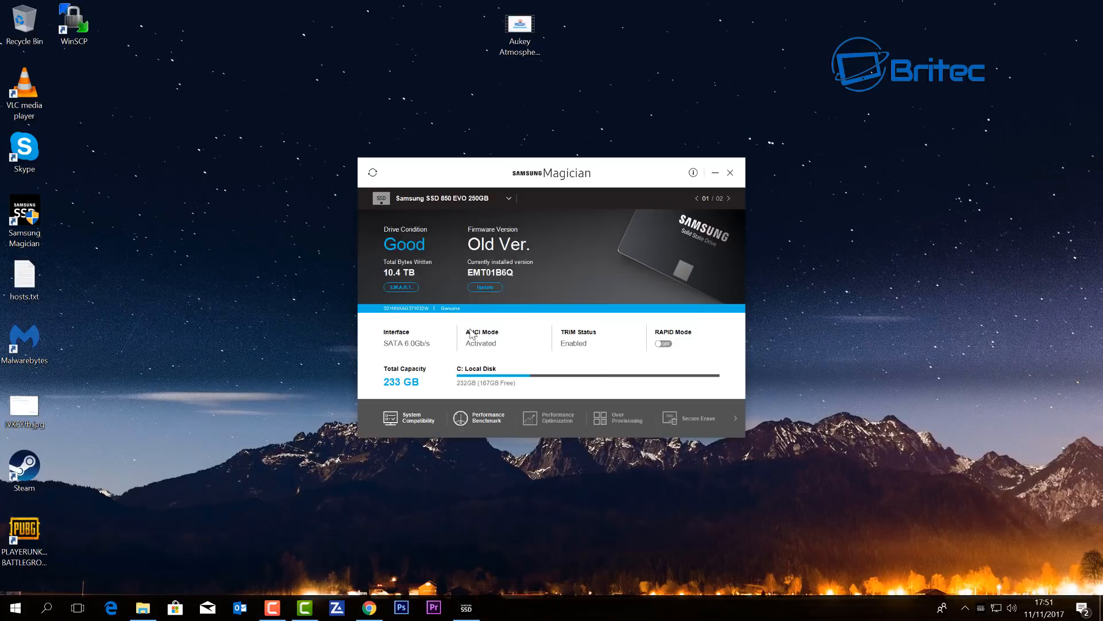
pyautogui.moveTo(536, 285)
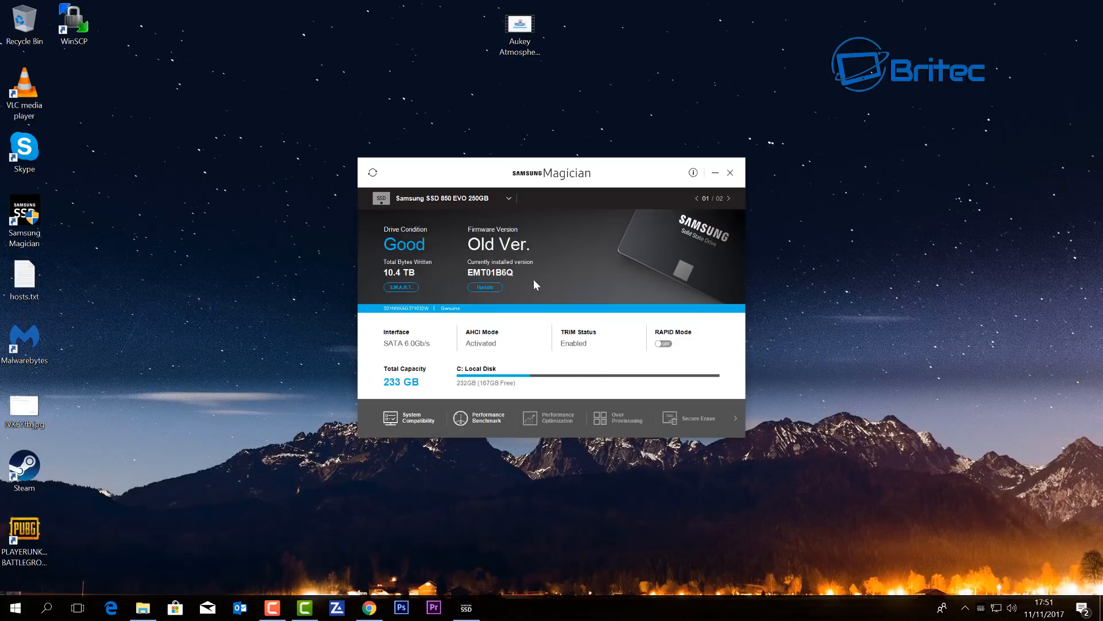
pyautogui.moveTo(439, 205)
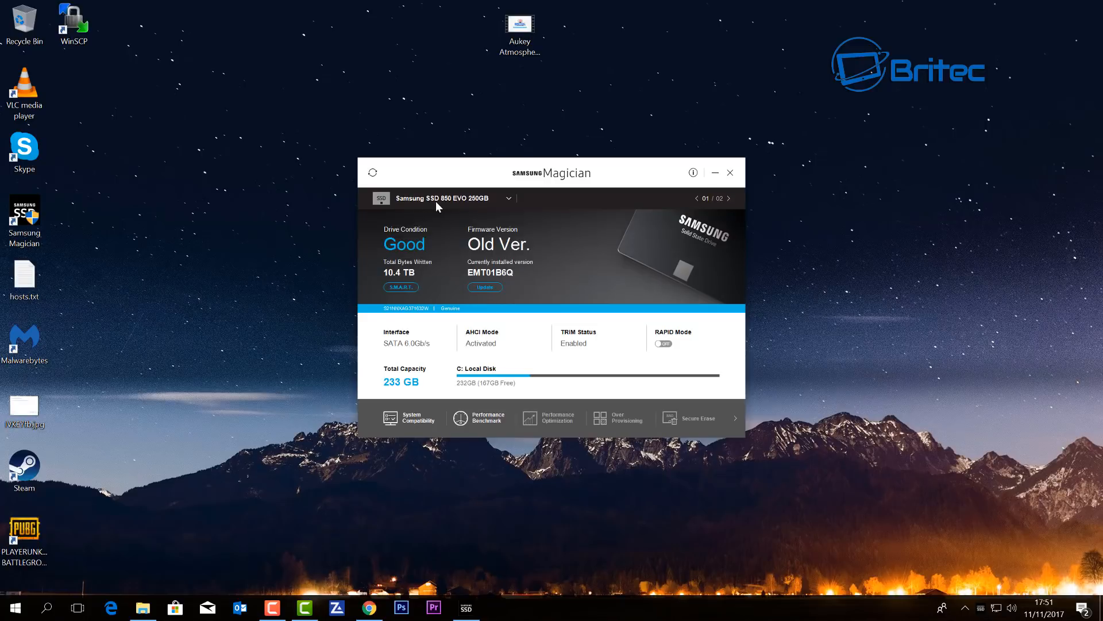
pyautogui.moveTo(474, 206)
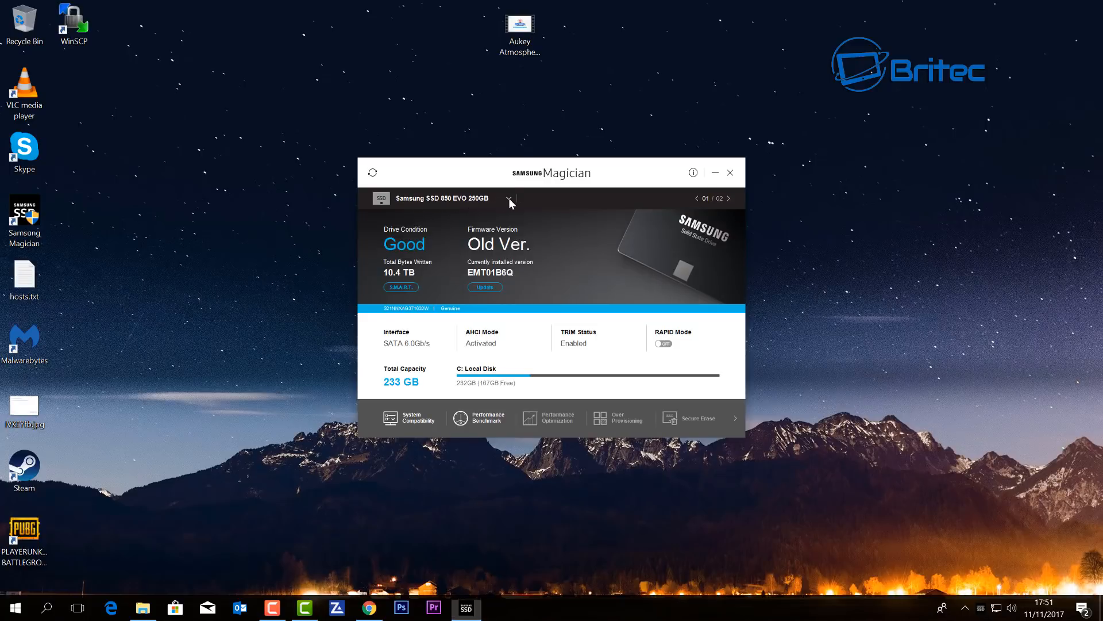
# Check the drive selector showing the Samsung SSD 850 EVO 250GB in Good condition with old firmware
pyautogui.click(508, 198)
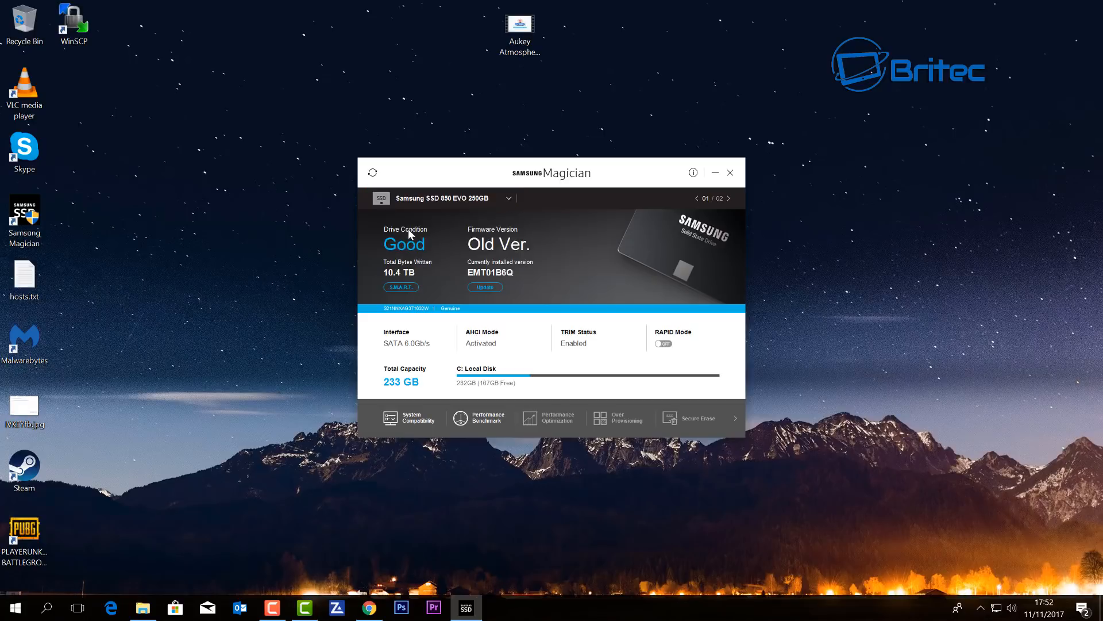
pyautogui.moveTo(400, 260)
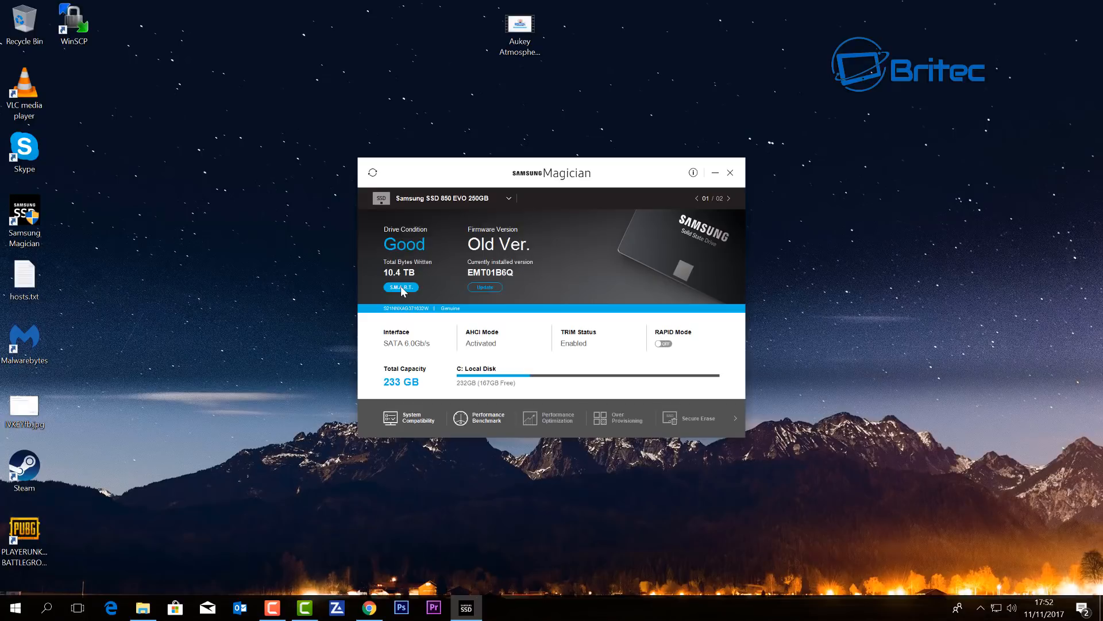
pyautogui.click(400, 287)
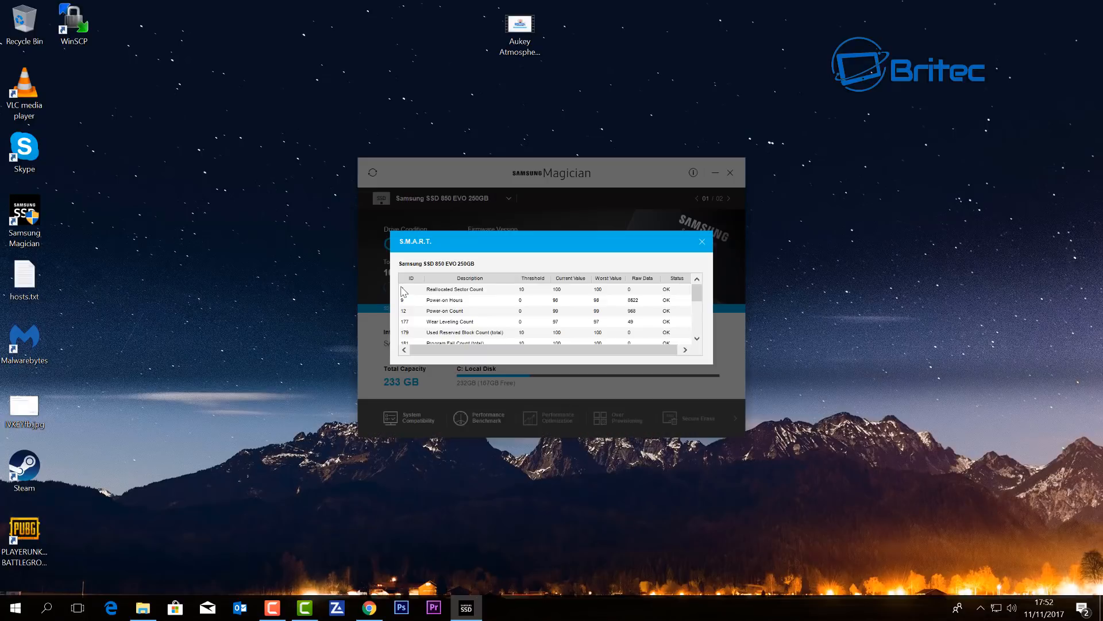
pyautogui.scroll(-3)
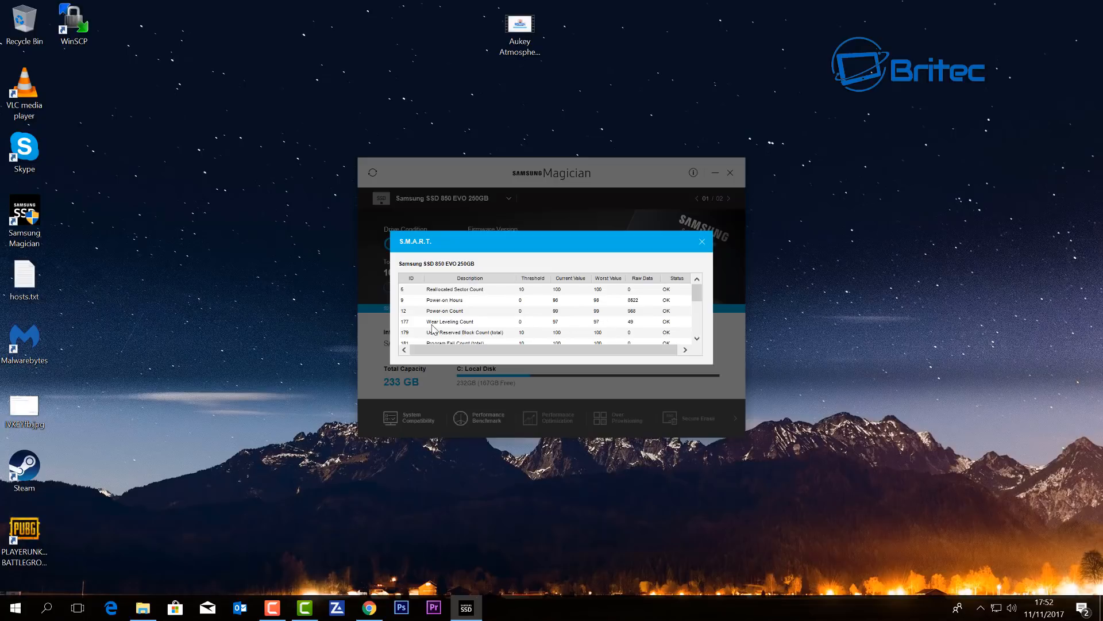
pyautogui.click(701, 241)
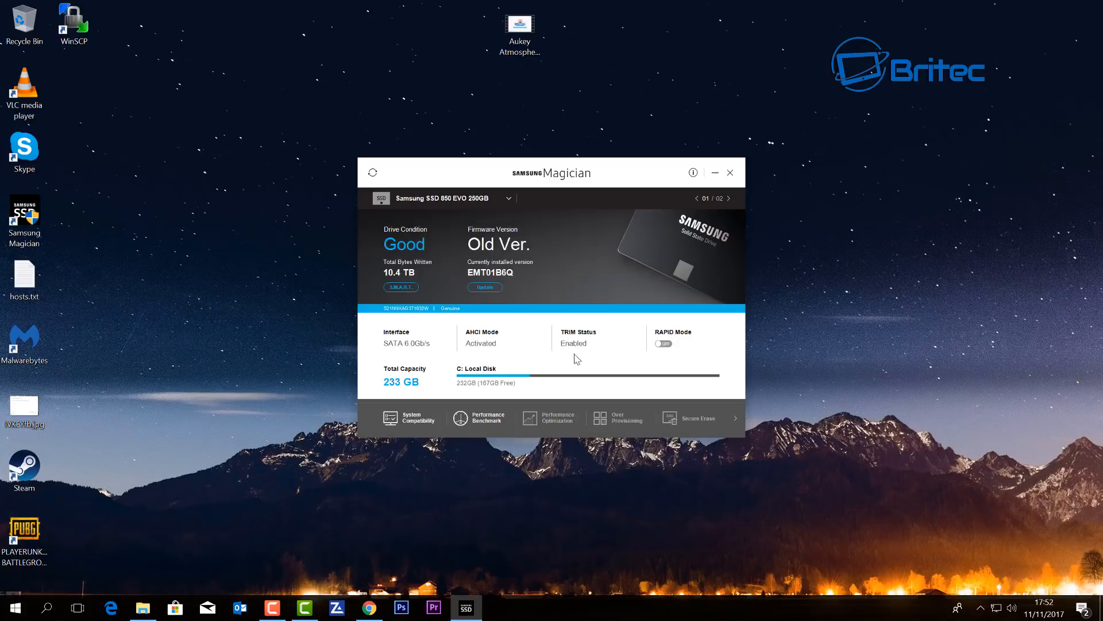
pyautogui.moveTo(571, 341)
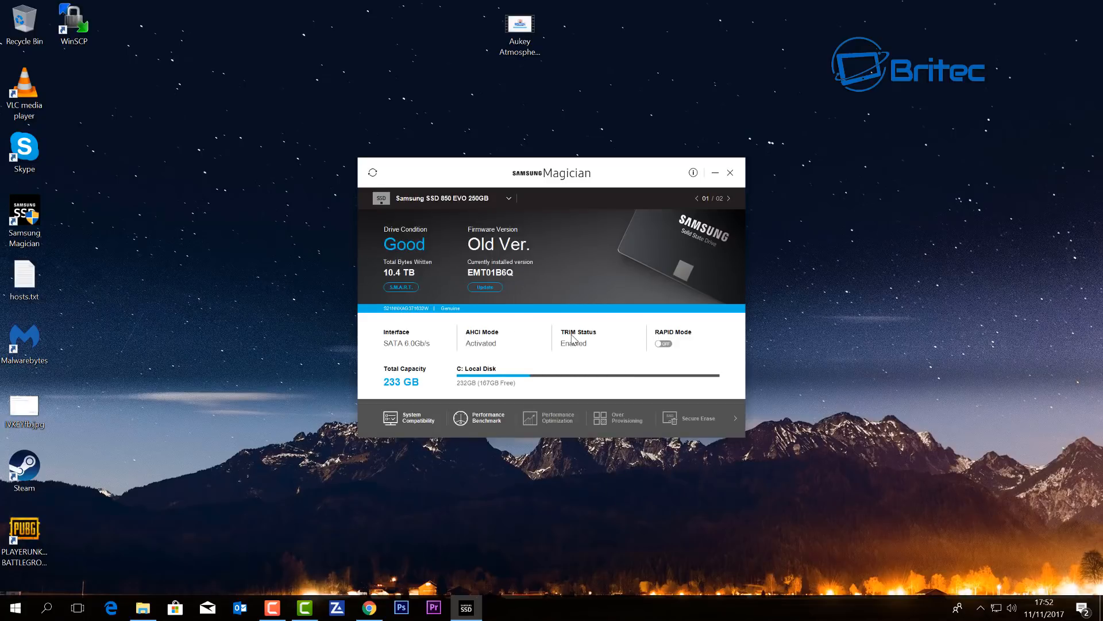
pyautogui.moveTo(606, 353)
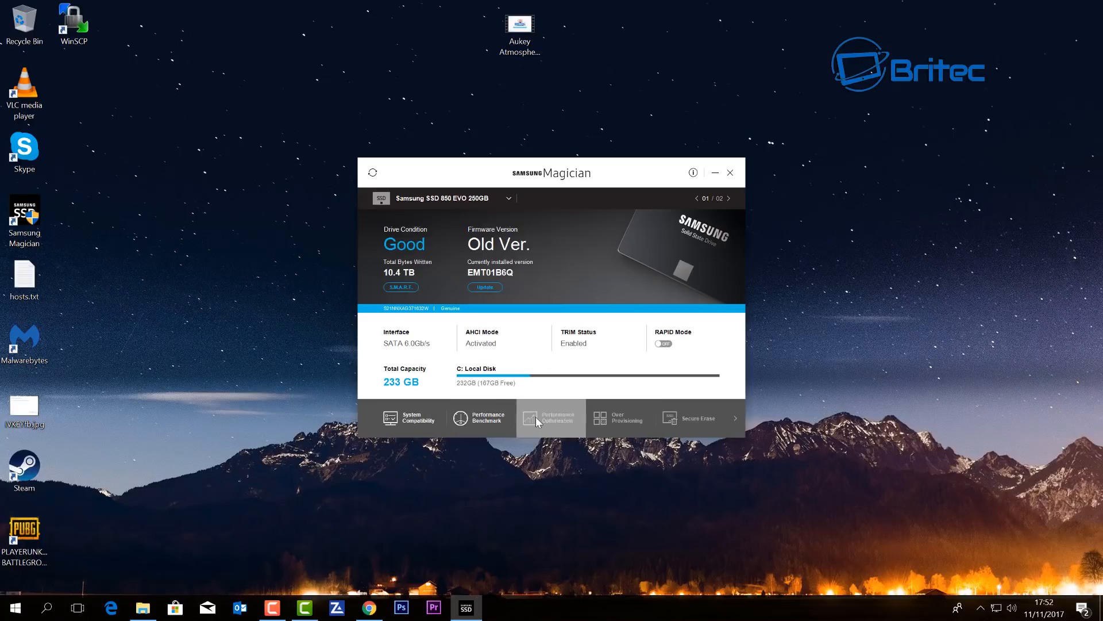
pyautogui.moveTo(484, 430)
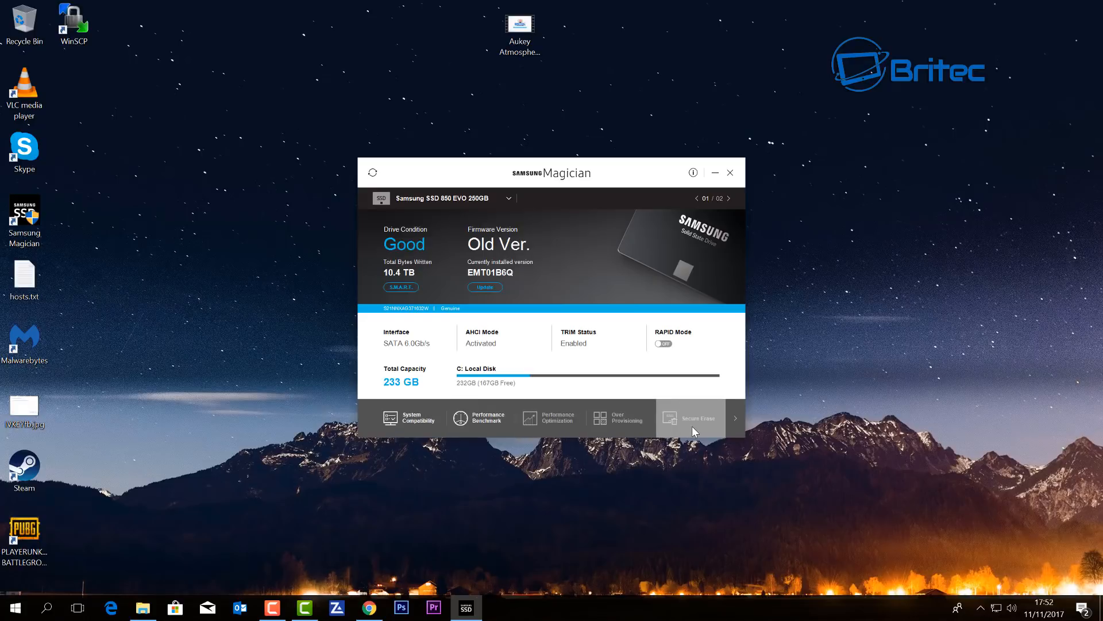
# Switch to the Secure Erase page warning that all SSD data is deleted and a bootable USB is needed
pyautogui.click(693, 419)
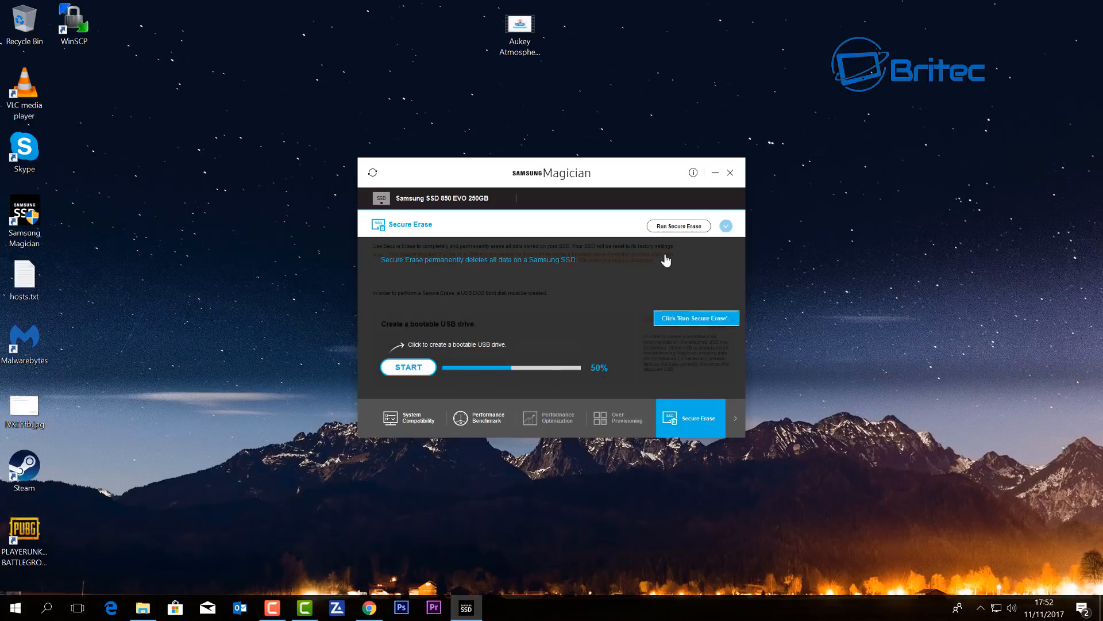
pyautogui.moveTo(416, 377)
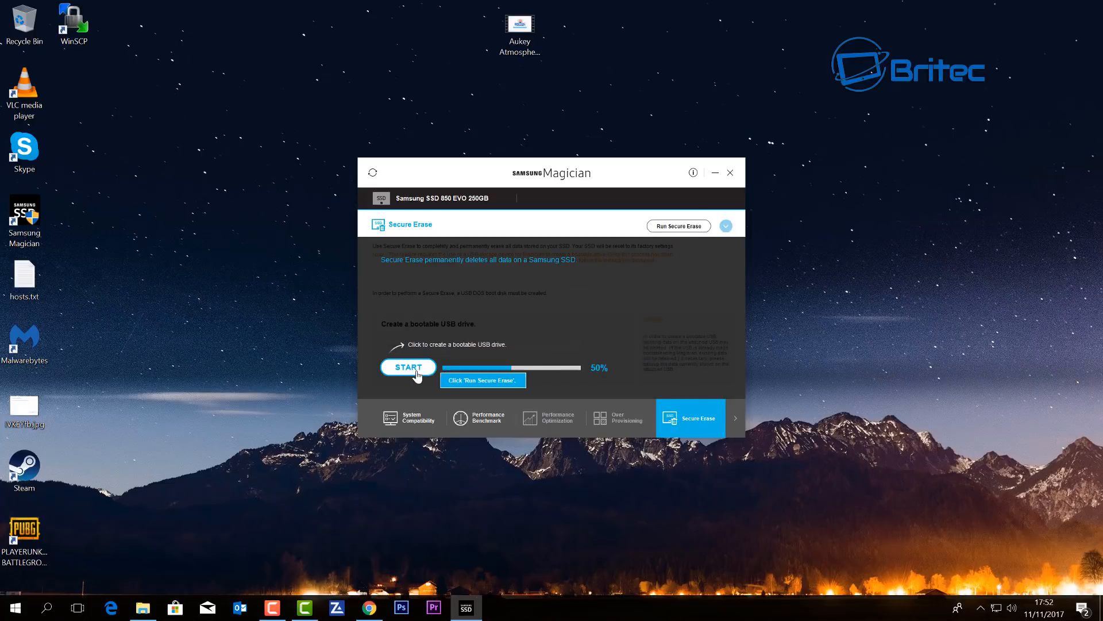
pyautogui.moveTo(516, 349)
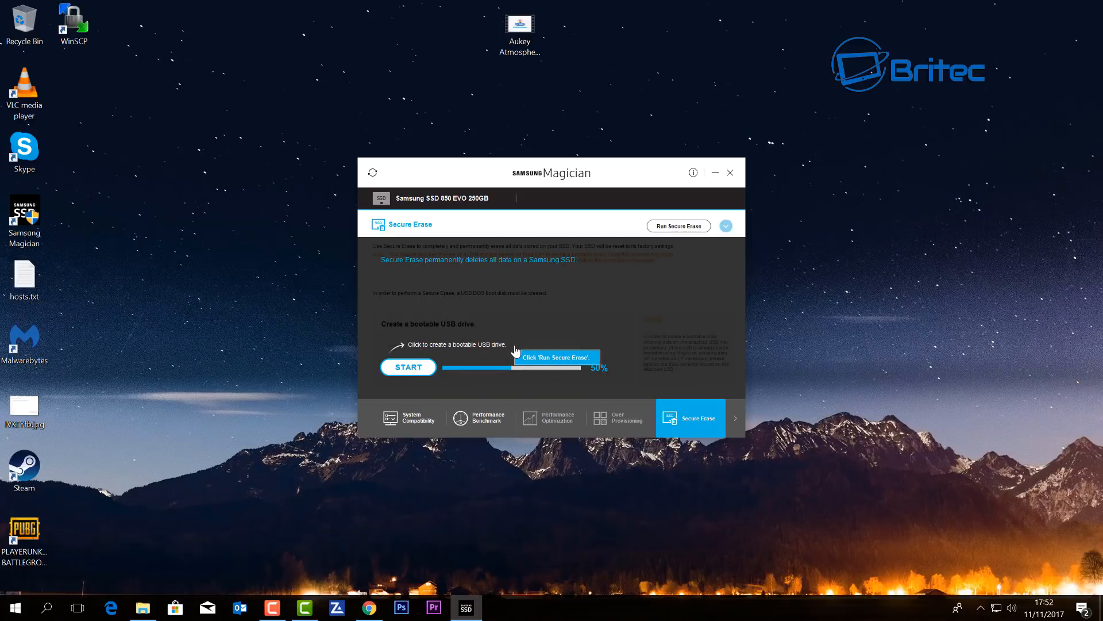
pyautogui.moveTo(610, 319)
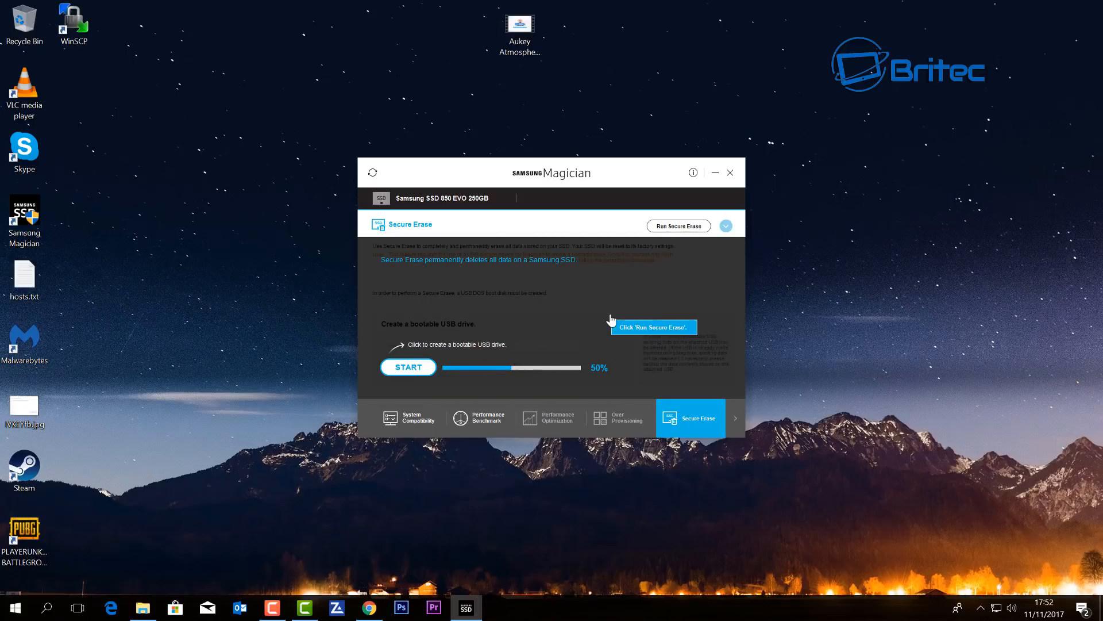
pyautogui.moveTo(532, 520)
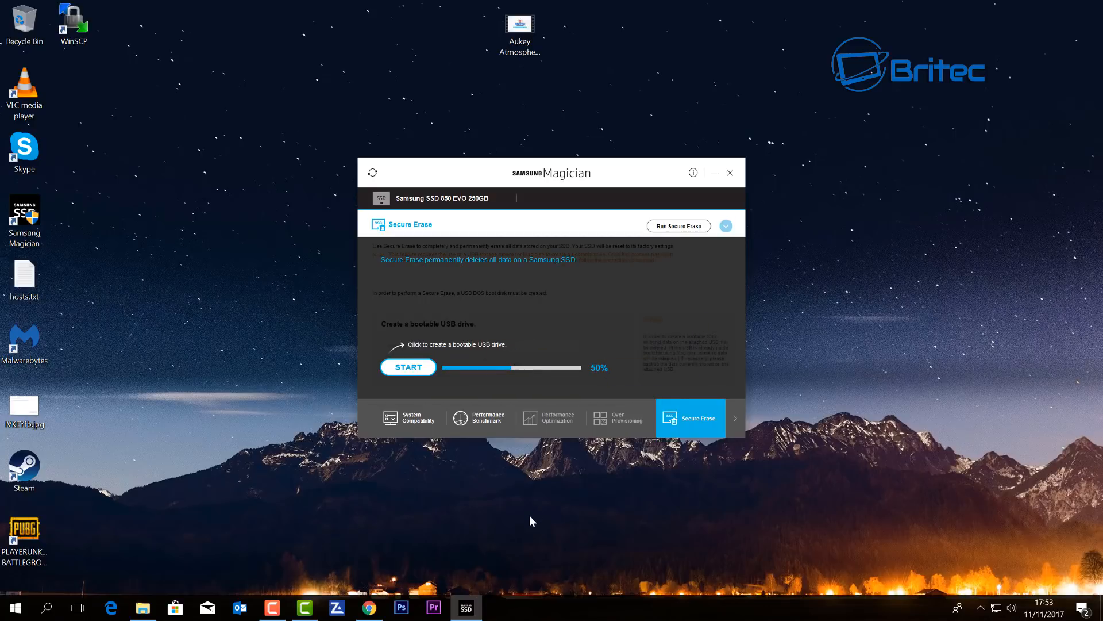
pyautogui.moveTo(476, 551)
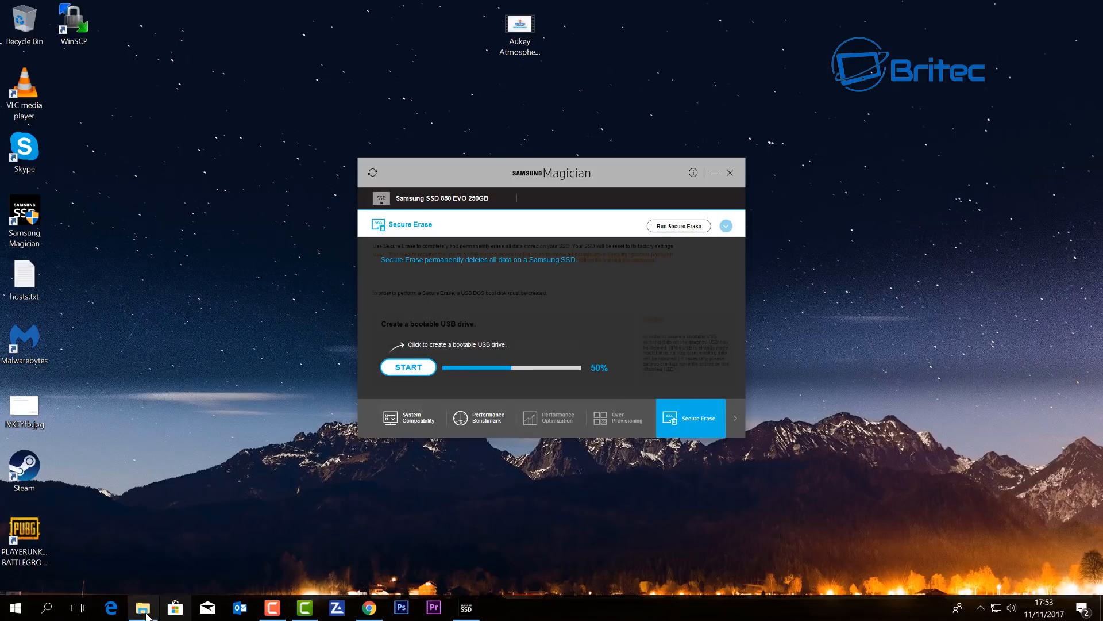
# Check This PC in File Explorer for the 28.6 GB SAMSUNGBOOT (G:) USB drive
pyautogui.click(142, 607)
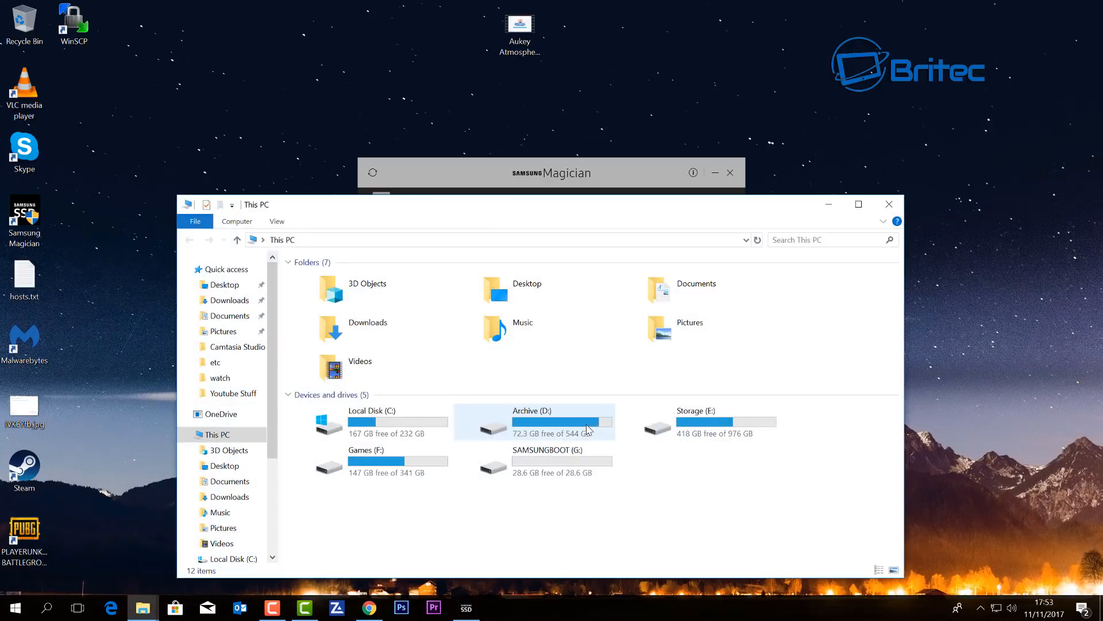
pyautogui.moveTo(543, 471)
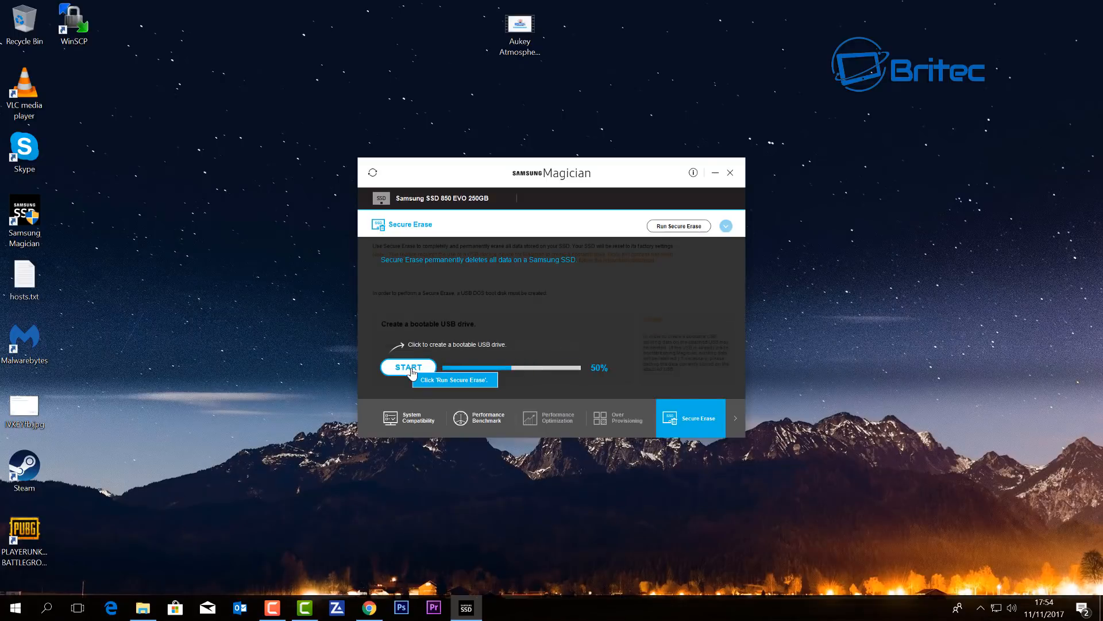
pyautogui.moveTo(429, 373)
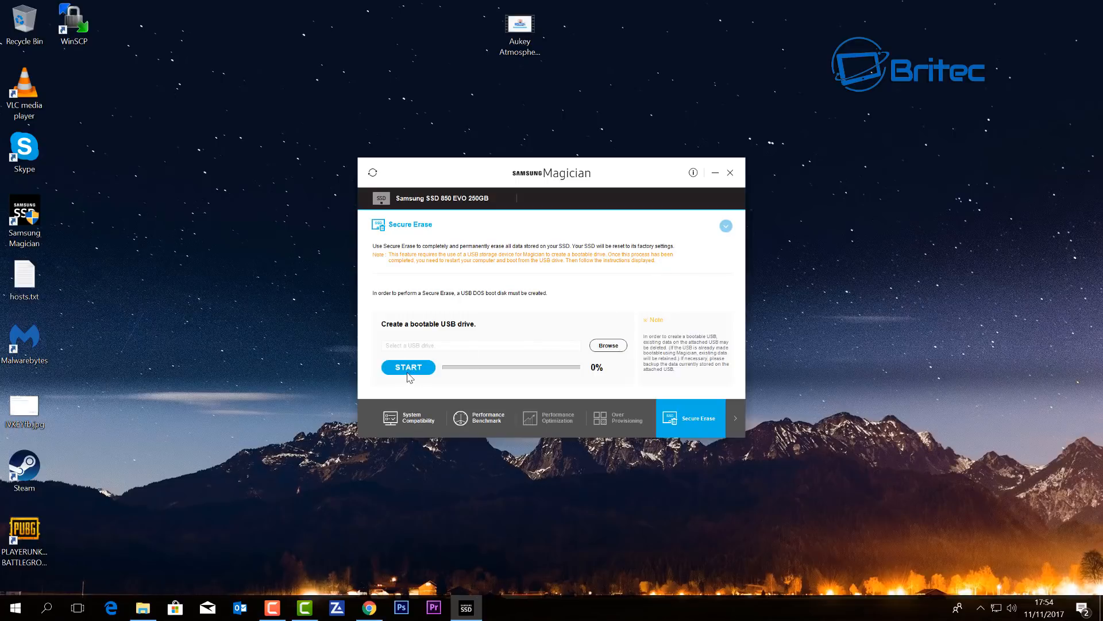
# Choose SAMSUNGBOOT (G:) as the target, start making it bootable and agree its data may be deleted
pyautogui.click(608, 345)
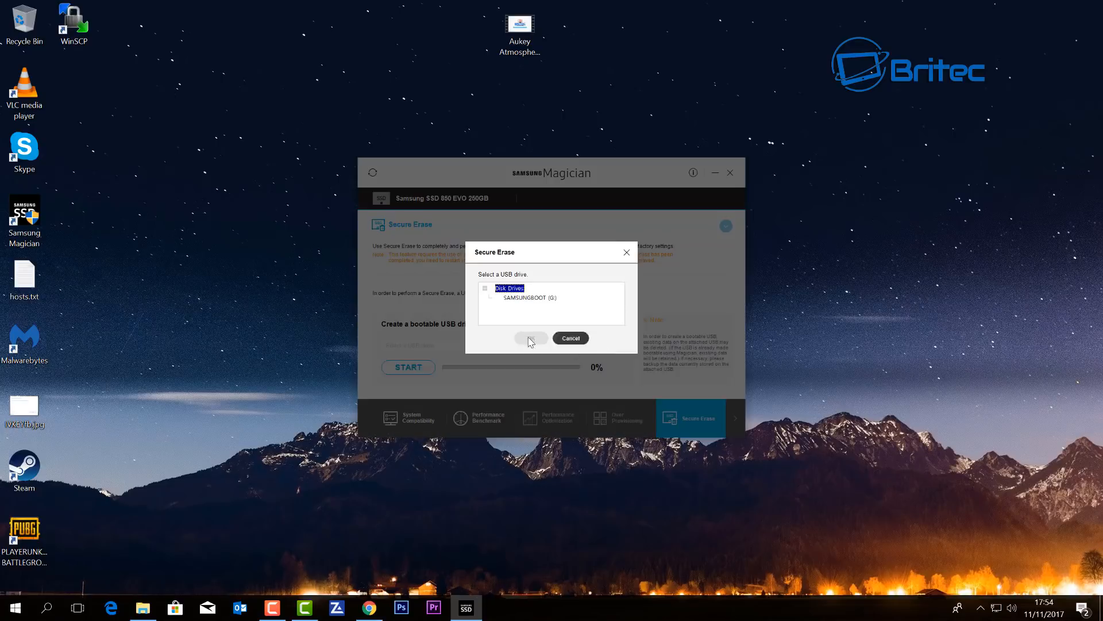
pyautogui.click(530, 298)
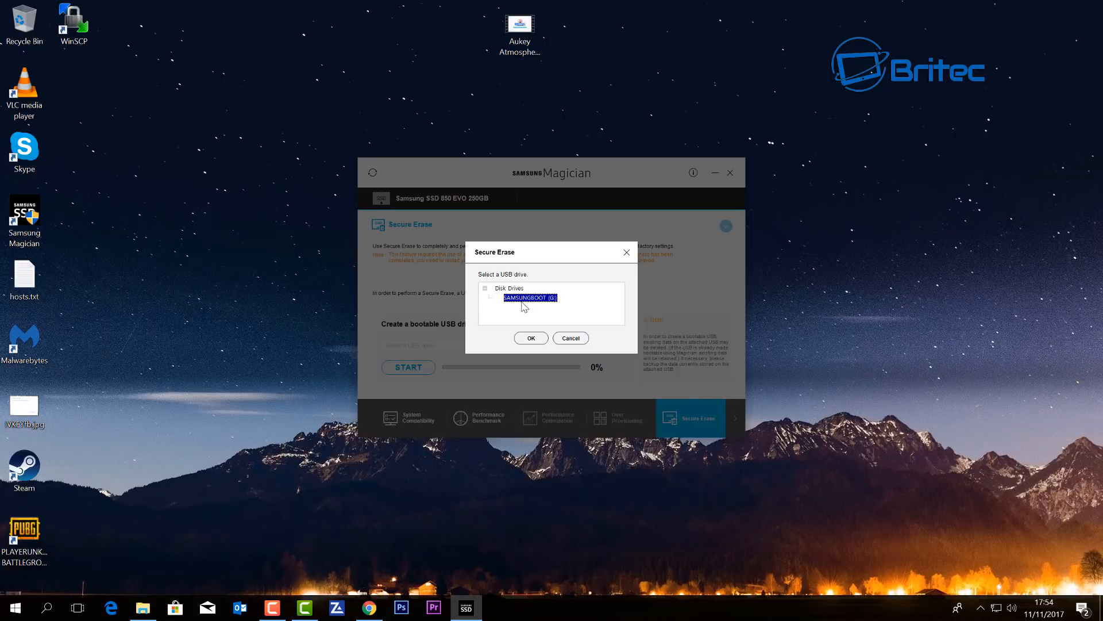
pyautogui.click(531, 338)
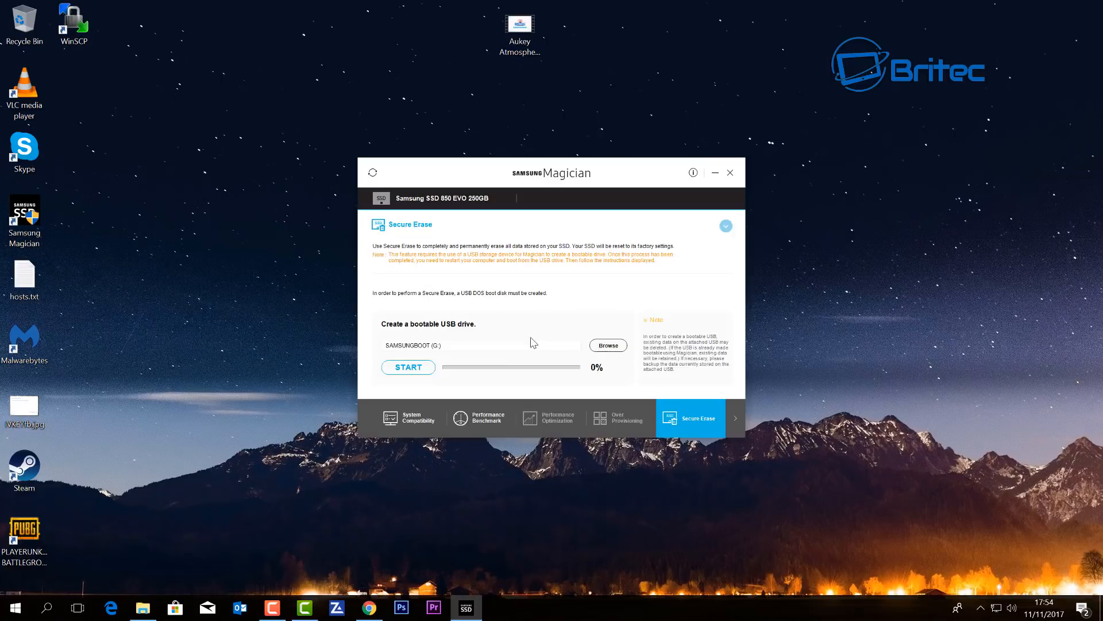
pyautogui.click(408, 367)
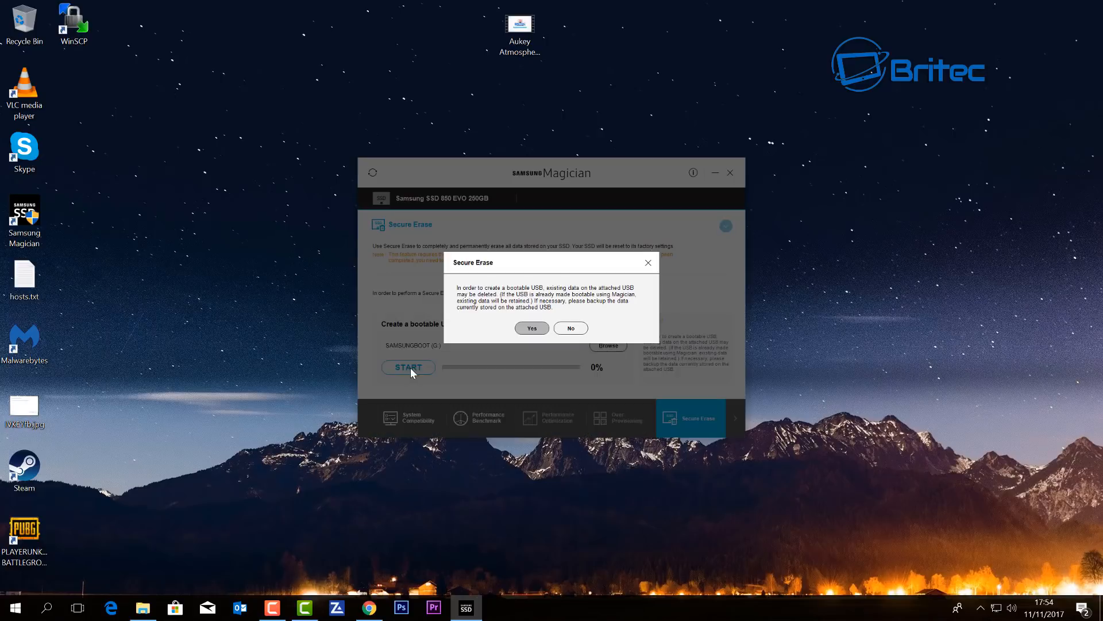
pyautogui.moveTo(487, 300)
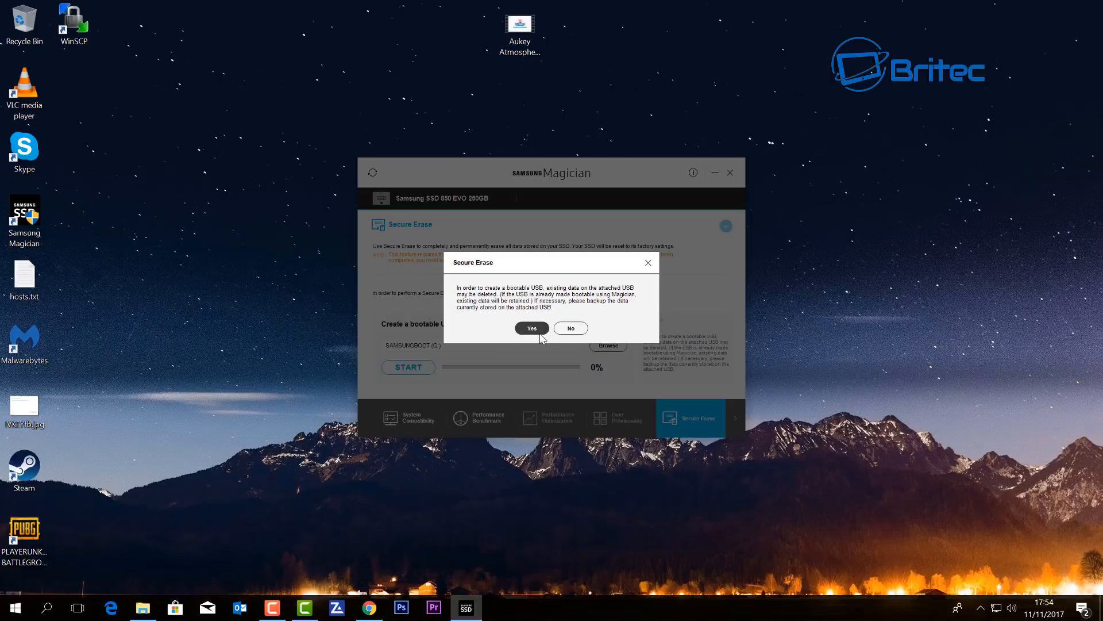
pyautogui.click(532, 328)
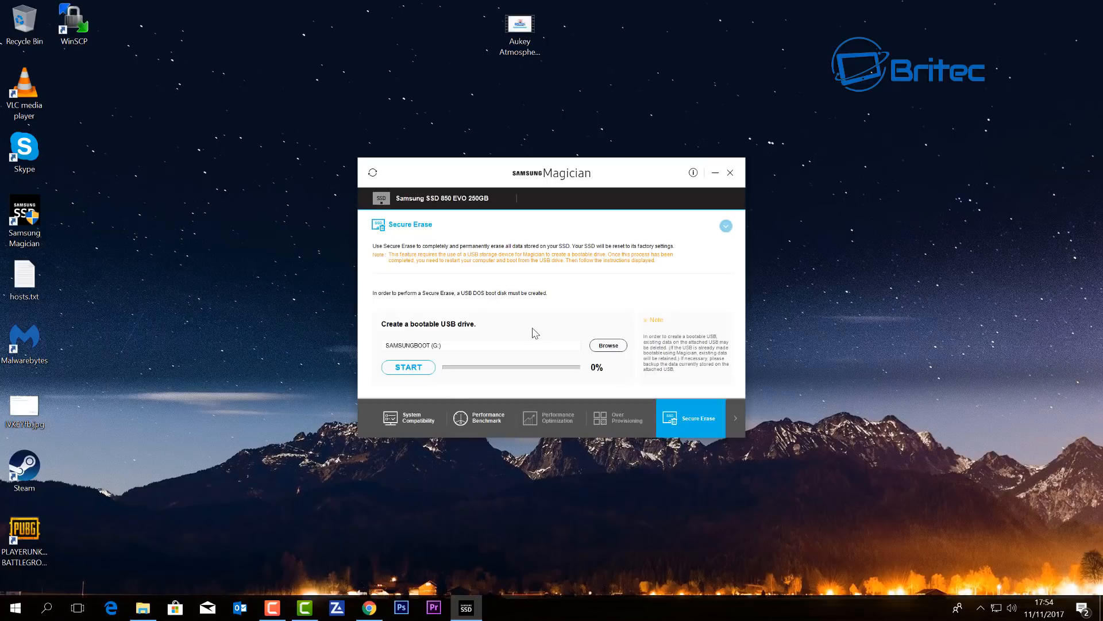
pyautogui.click(408, 367)
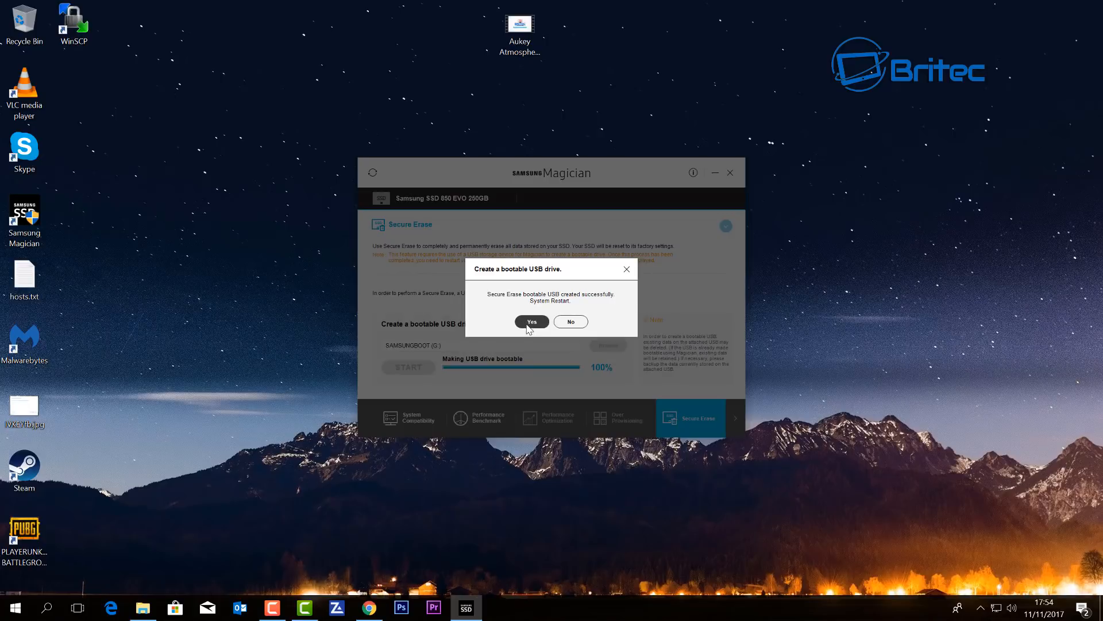
pyautogui.moveTo(559, 311)
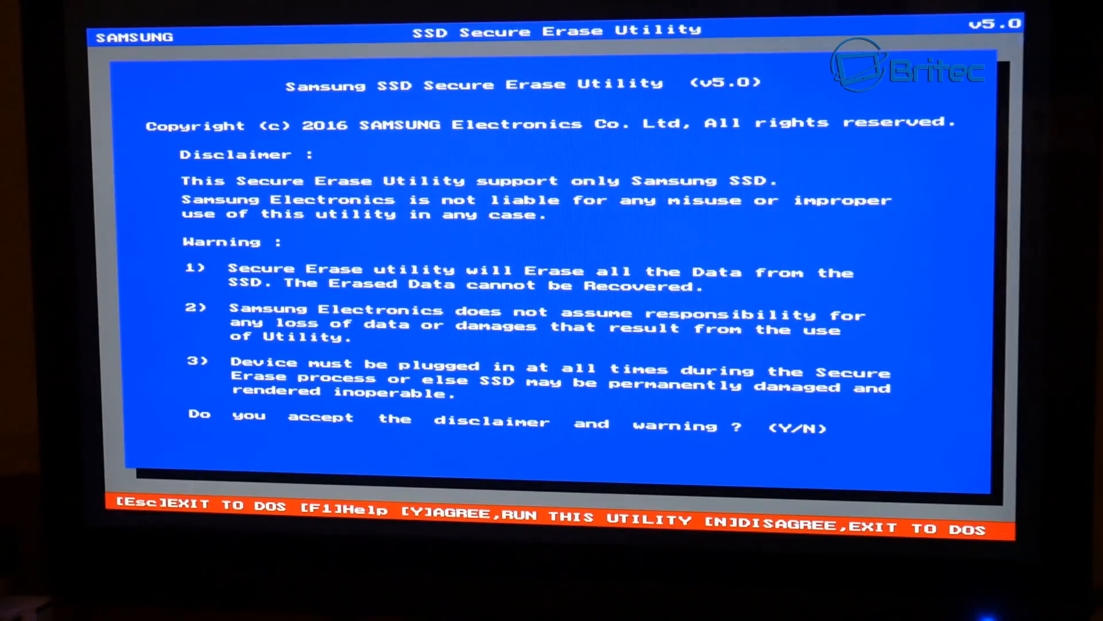
# Answer Y to the disclaimer and warning so auto detection lists the Samsung SSD 850 EVO 250GB
pyautogui.press('y')
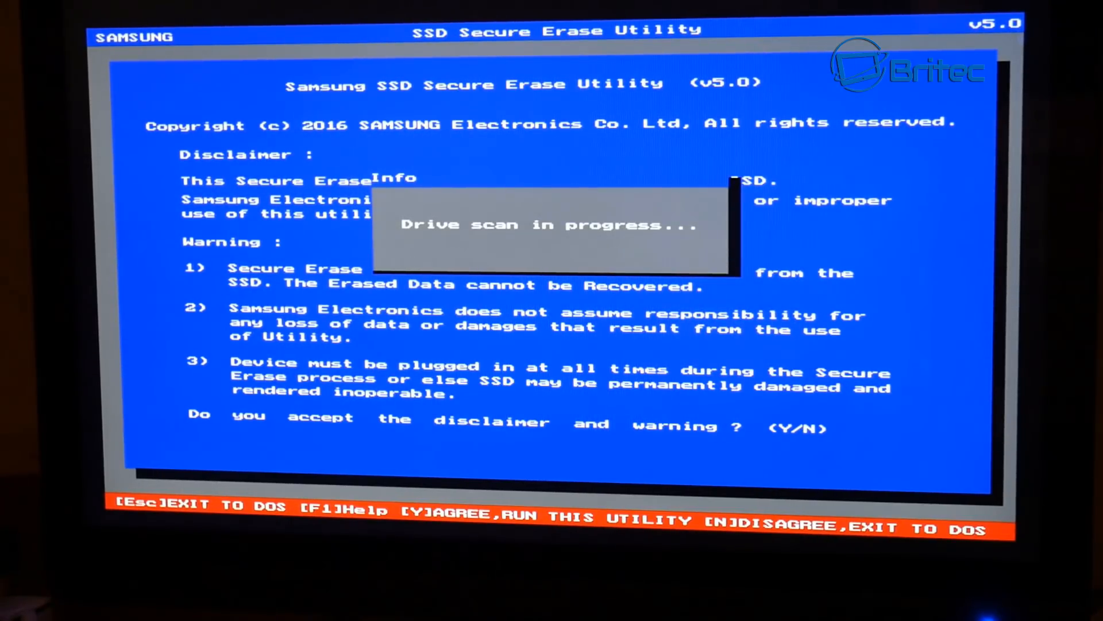
pyautogui.press('y')
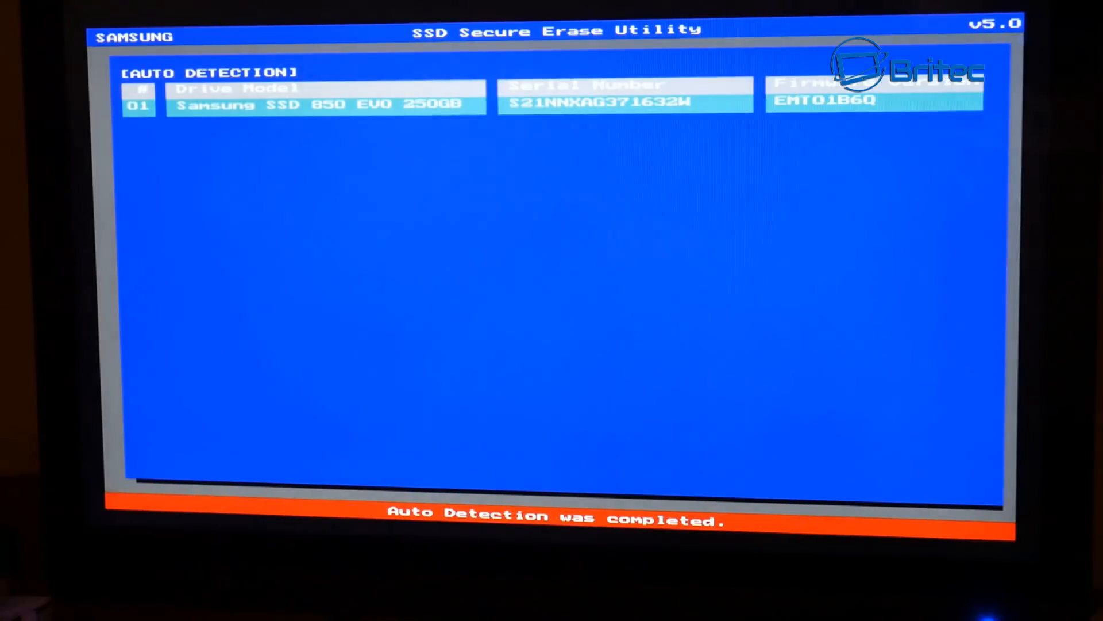